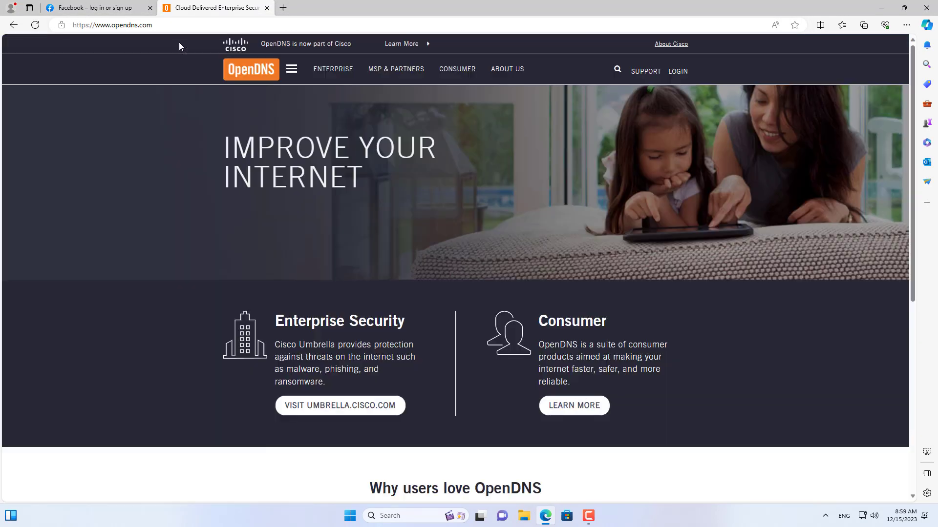
Sign in to the OpenDNS account with the email address and password
left_click(676, 72)
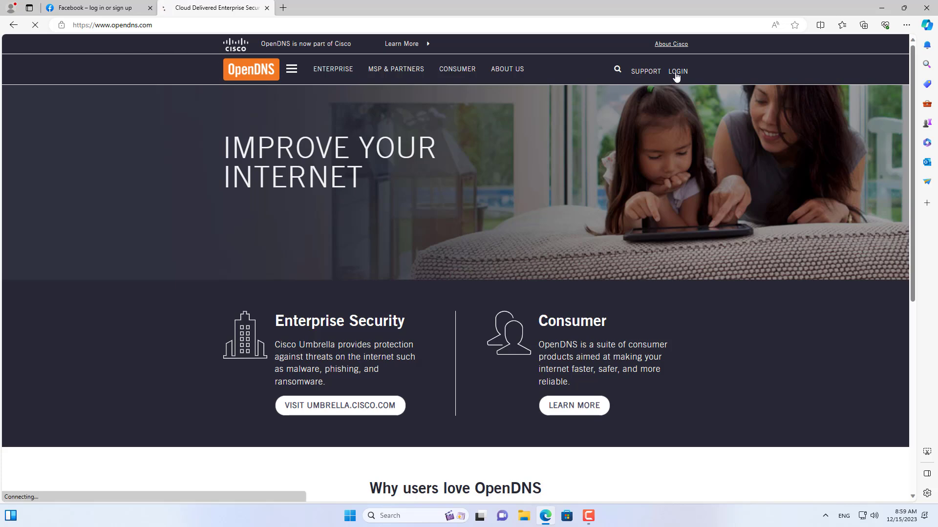
left_click(676, 71)
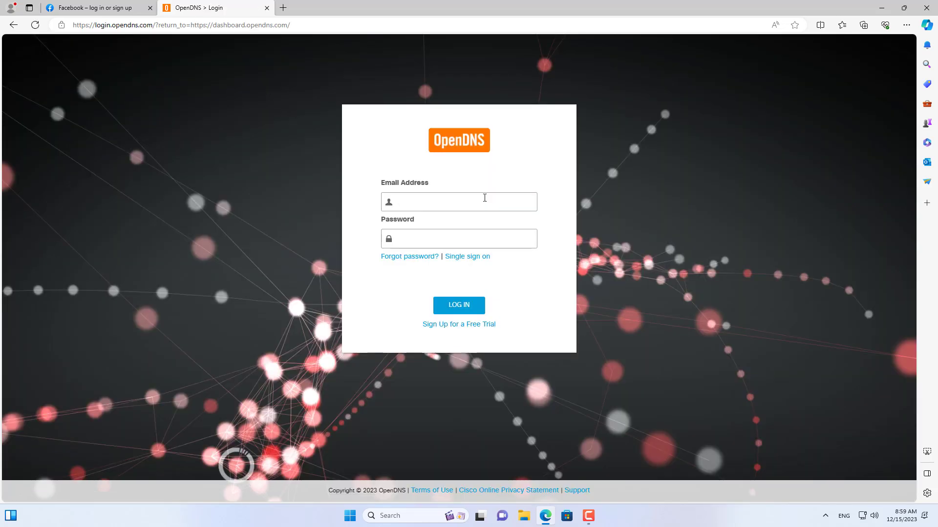
left_click(467, 256)
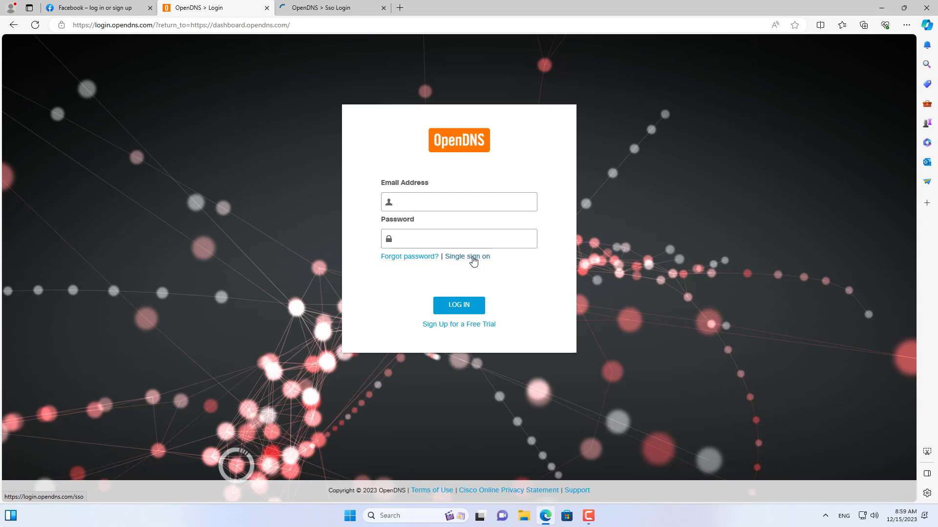
left_click(467, 256)
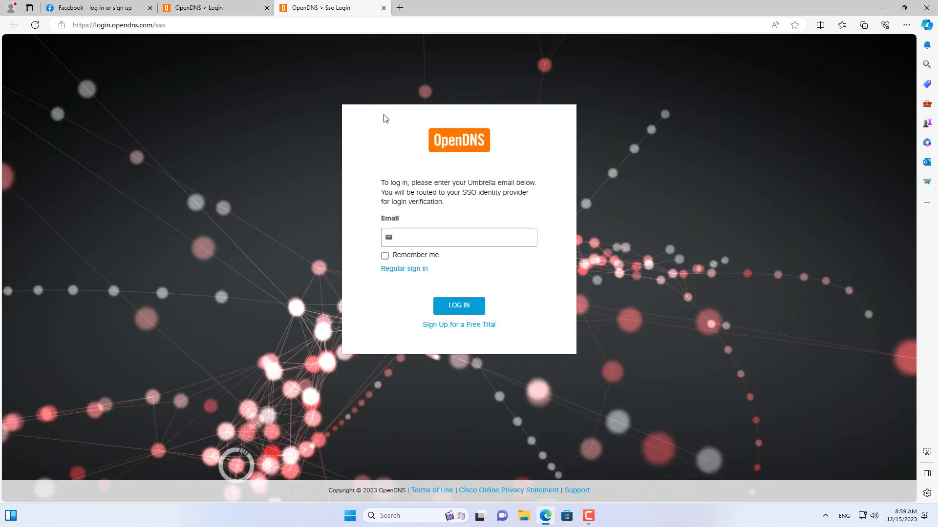
mouse_move(389, 14)
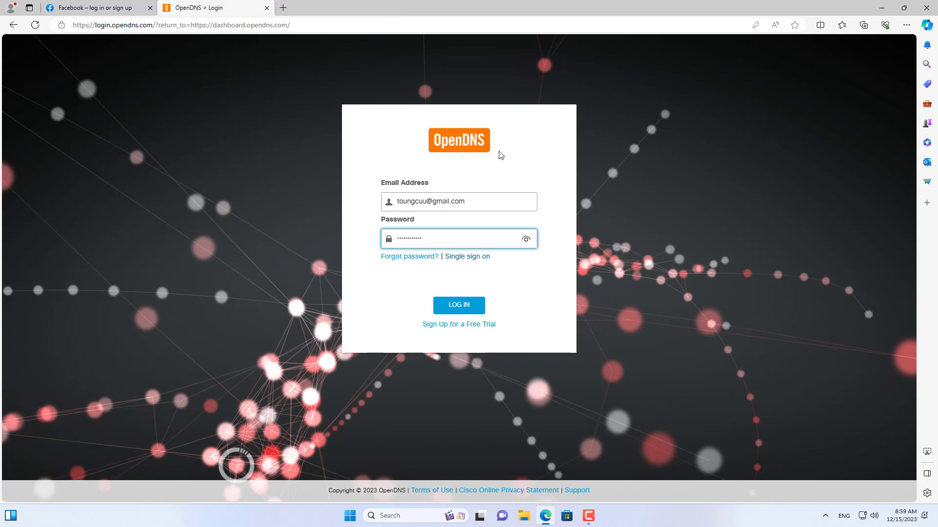
left_click(459, 305)
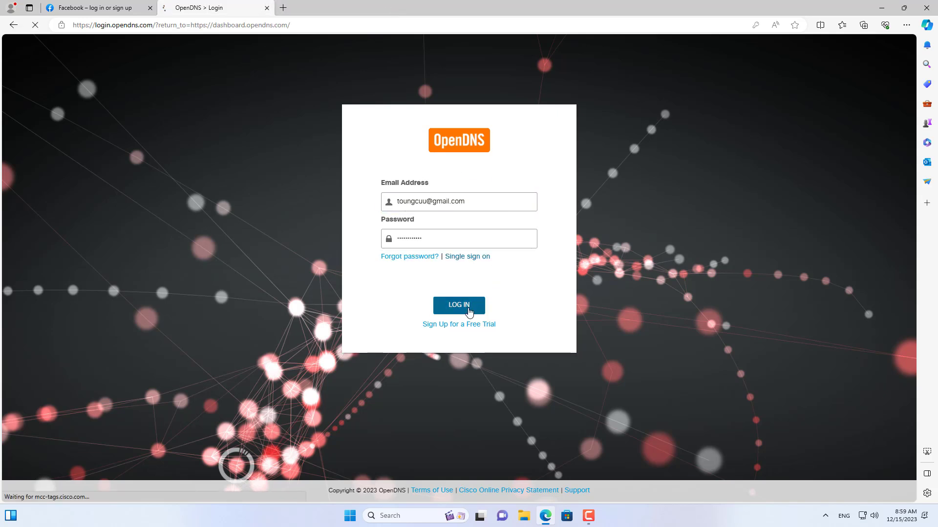
left_click(458, 305)
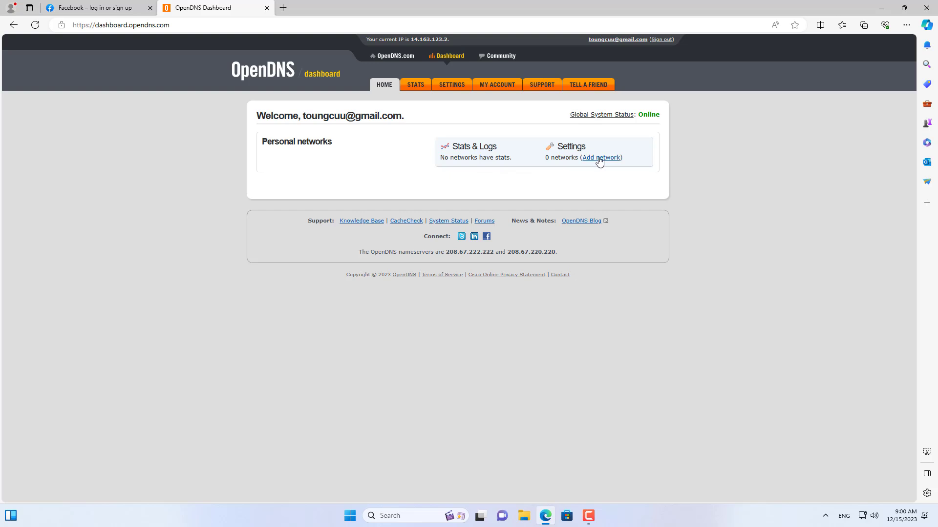
left_click(600, 157)
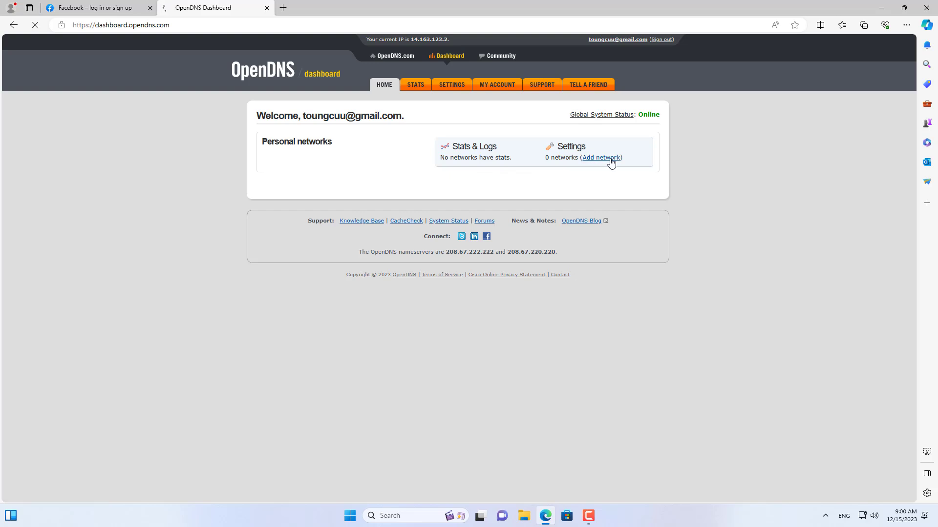
left_click(601, 157)
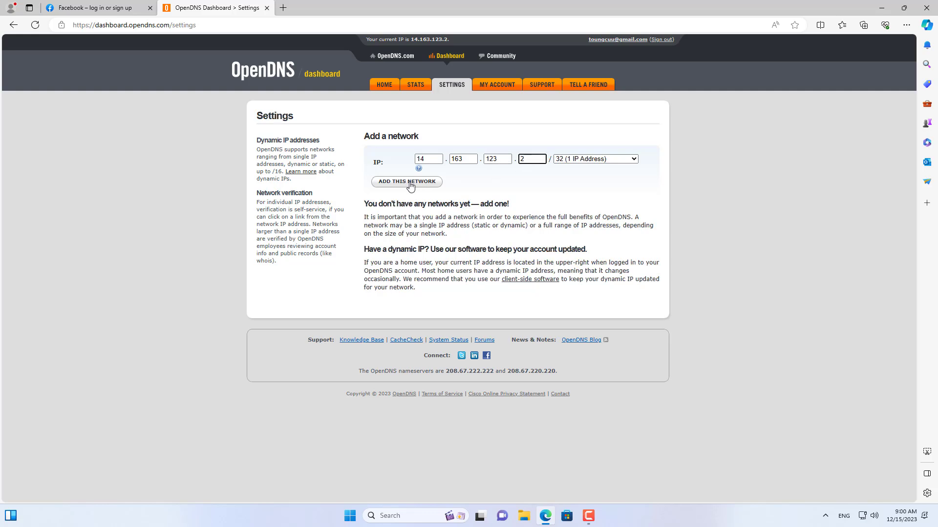
left_click(407, 182)
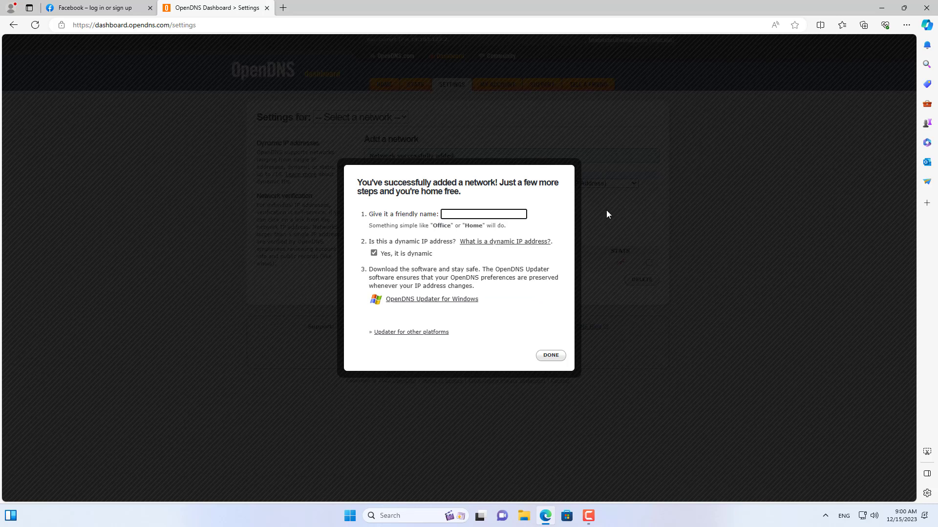
Name the network 'Home', keep it marked dynamic and finish setup
type("Home")
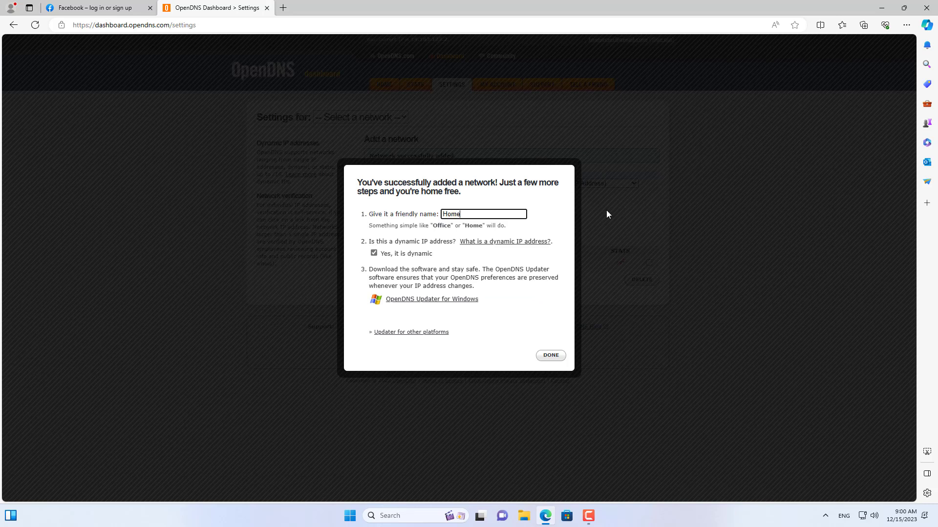
double_click(450, 214)
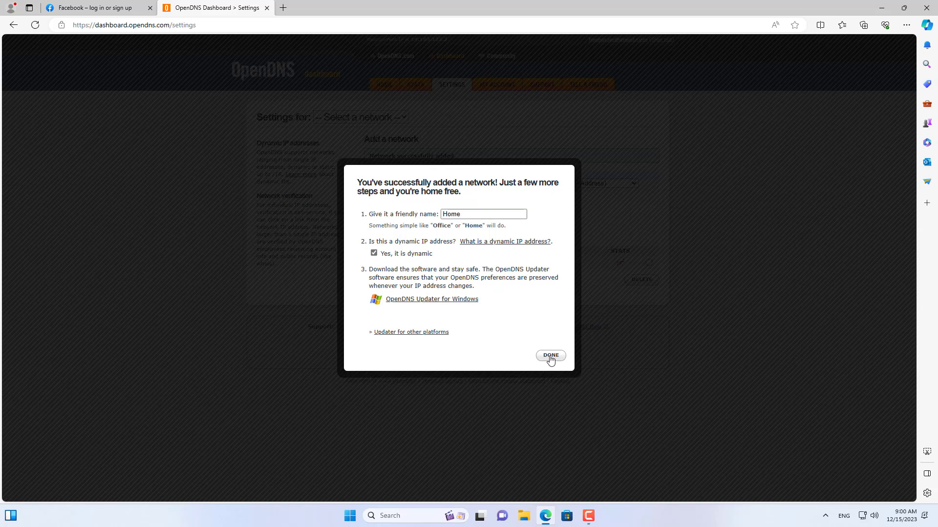
left_click(549, 356)
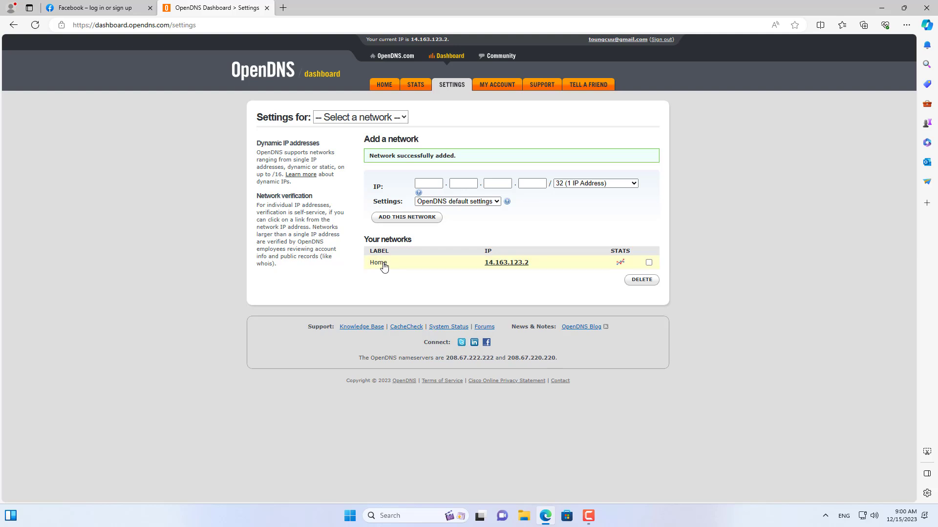
mouse_move(554, 268)
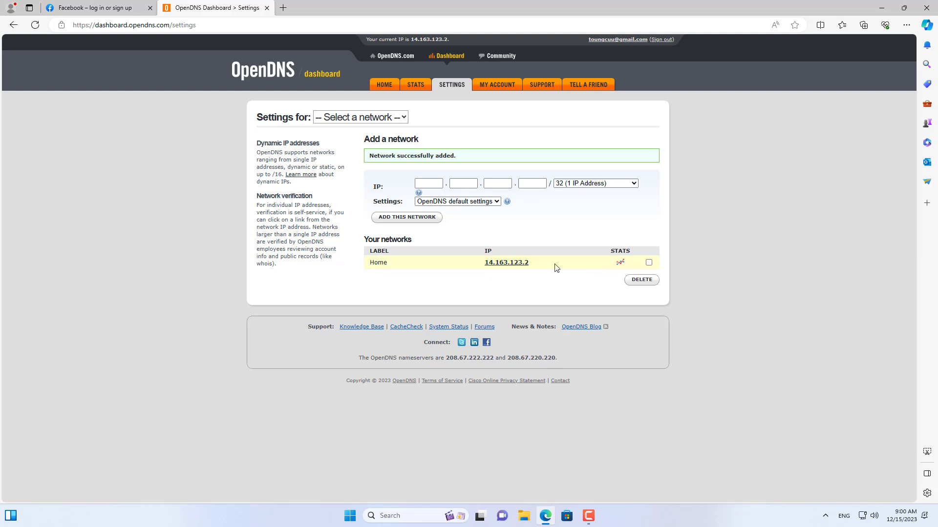
left_click(359, 116)
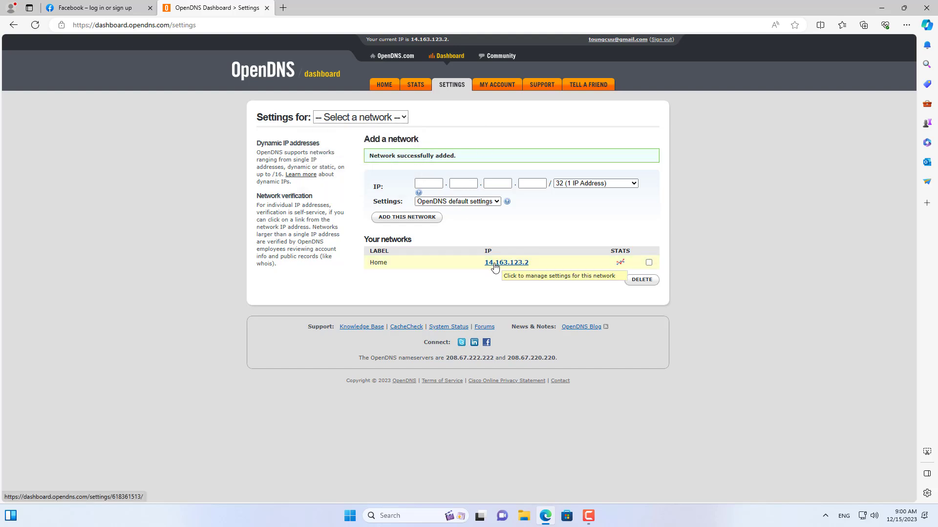
Set the Home network's web content filtering to Moderate and apply it
left_click(505, 263)
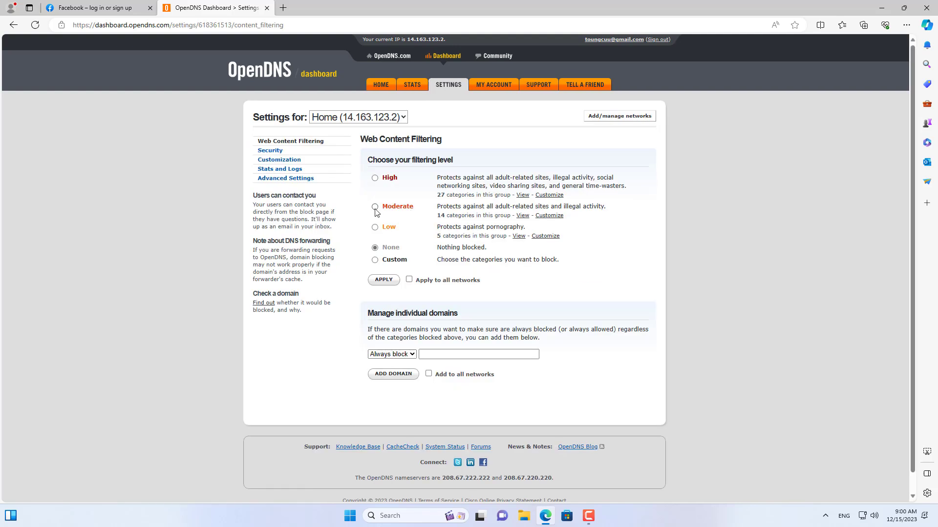
left_click(375, 206)
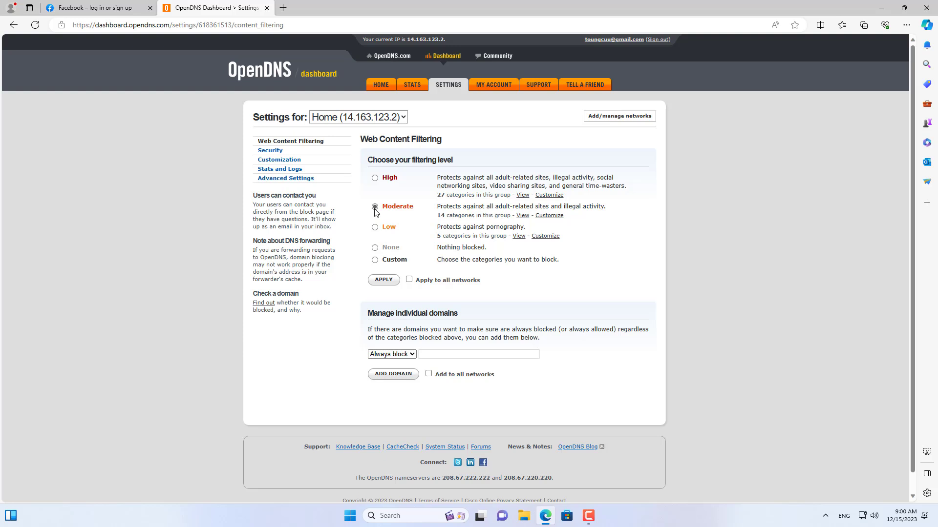
left_click(382, 280)
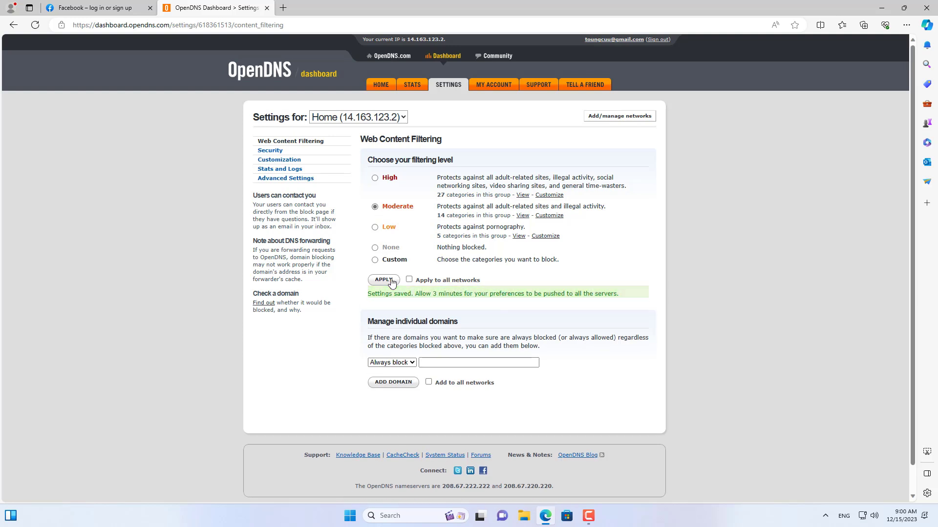
left_click(391, 362)
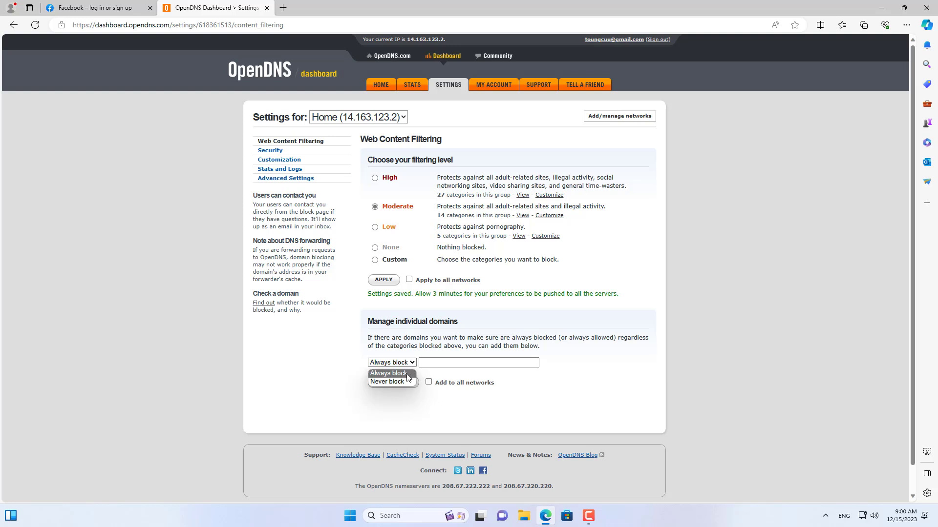
Add facebook.com to the always-block domain list and confirm it
type("facebook")
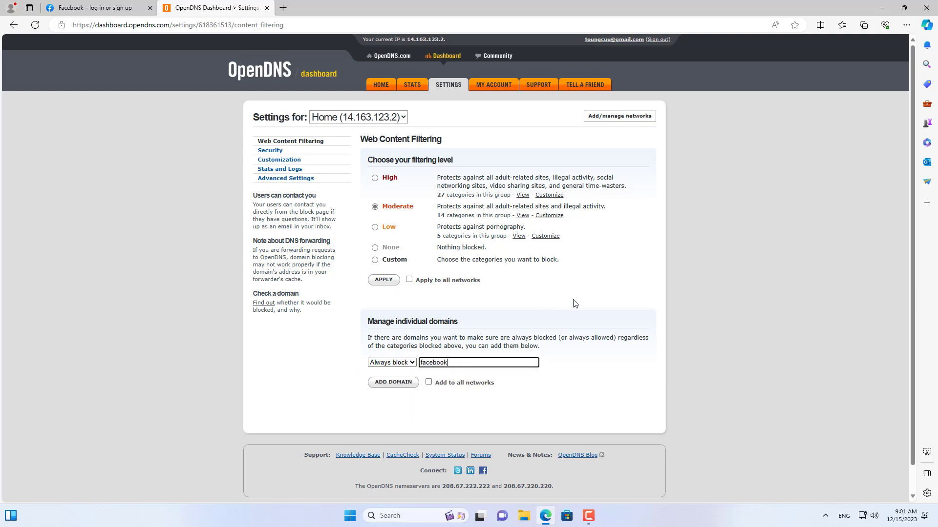
type(".com")
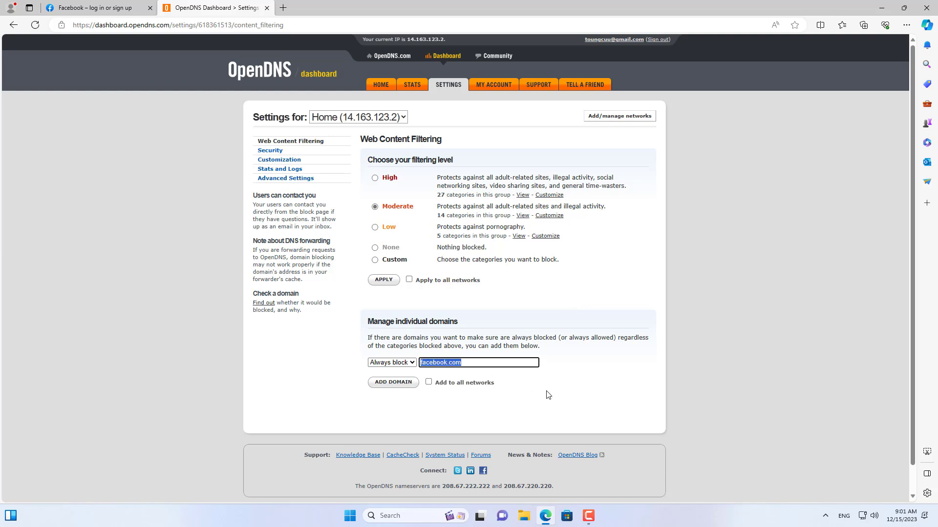
mouse_move(454, 397)
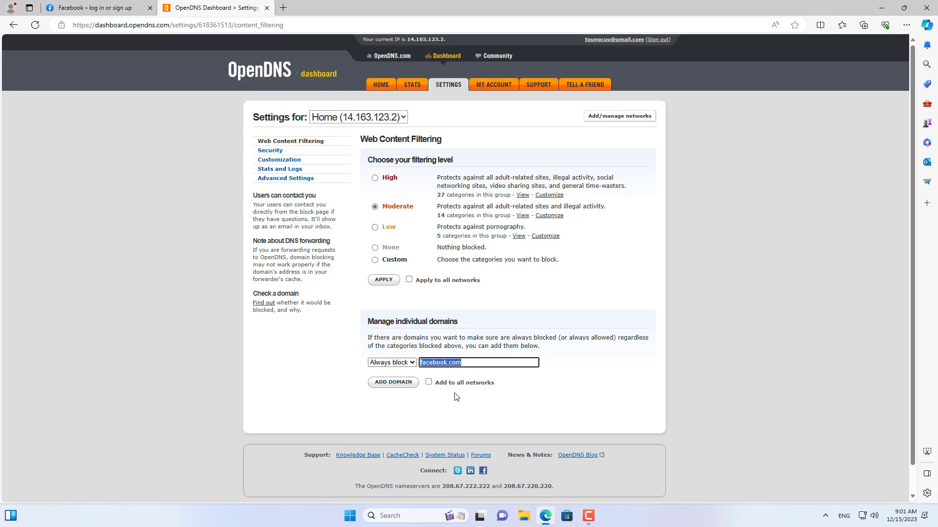
left_click(393, 382)
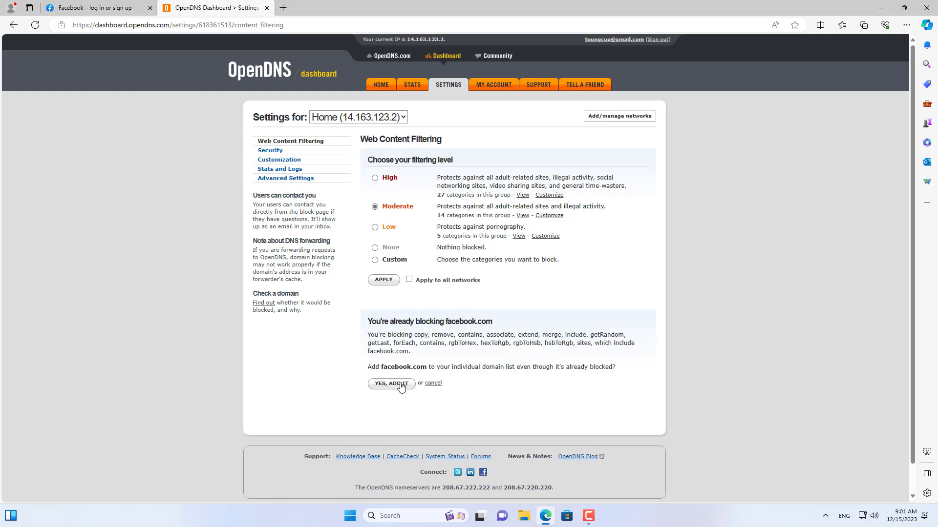
left_click(391, 383)
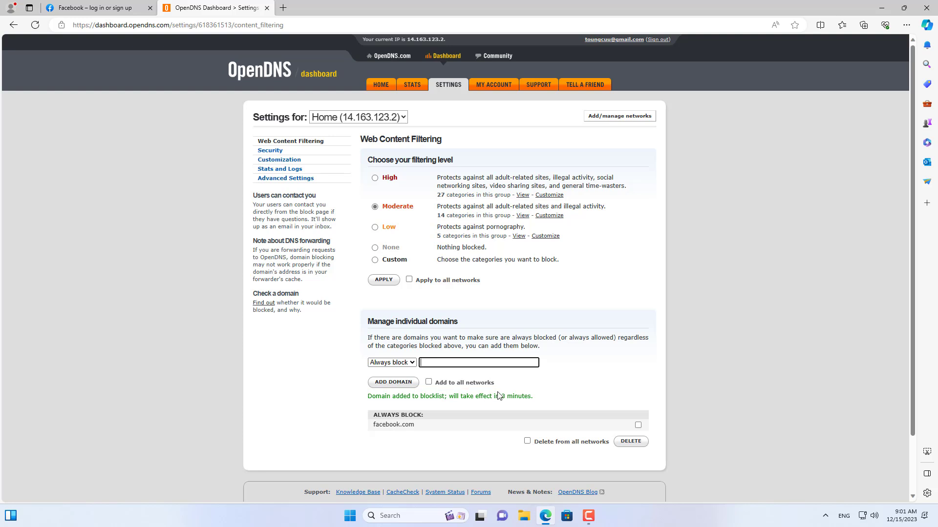
left_click(269, 150)
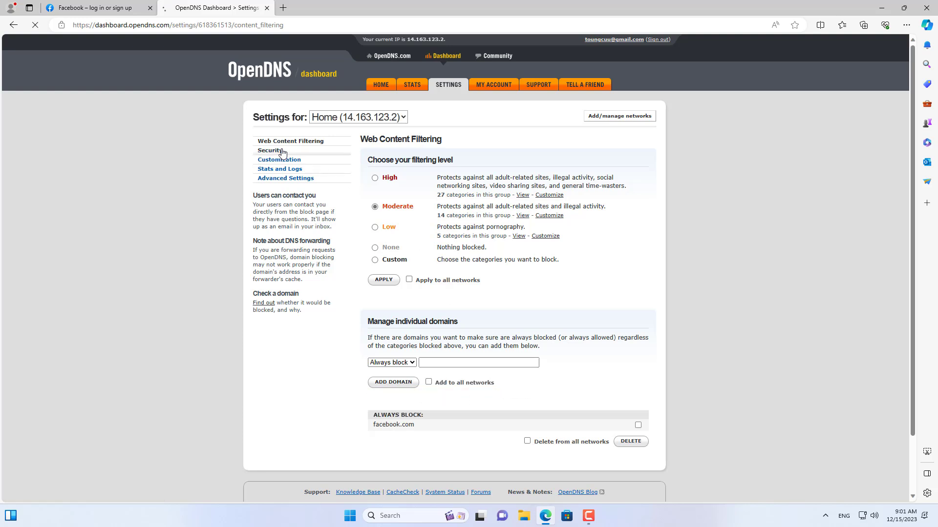
Enable internal IP blocking and apply the malware, phishing and internal-IP protections
left_click(270, 151)
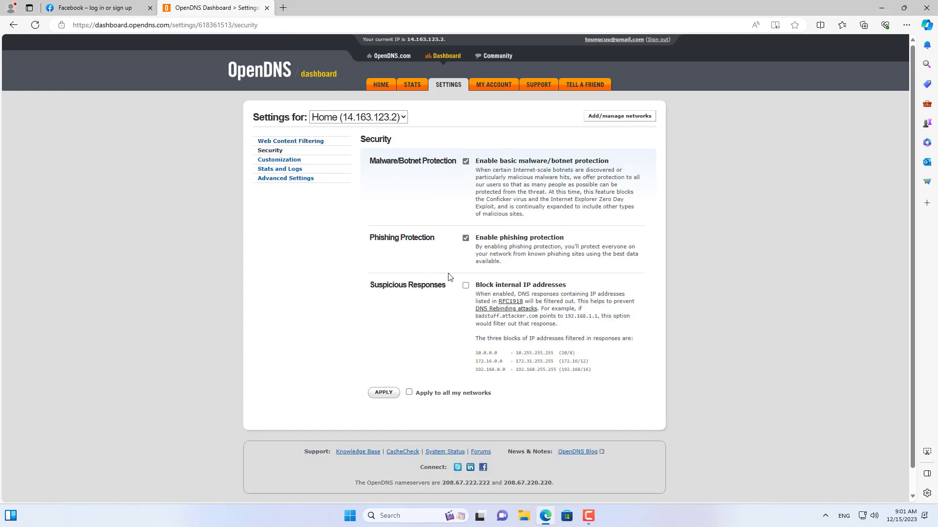
left_click(465, 285)
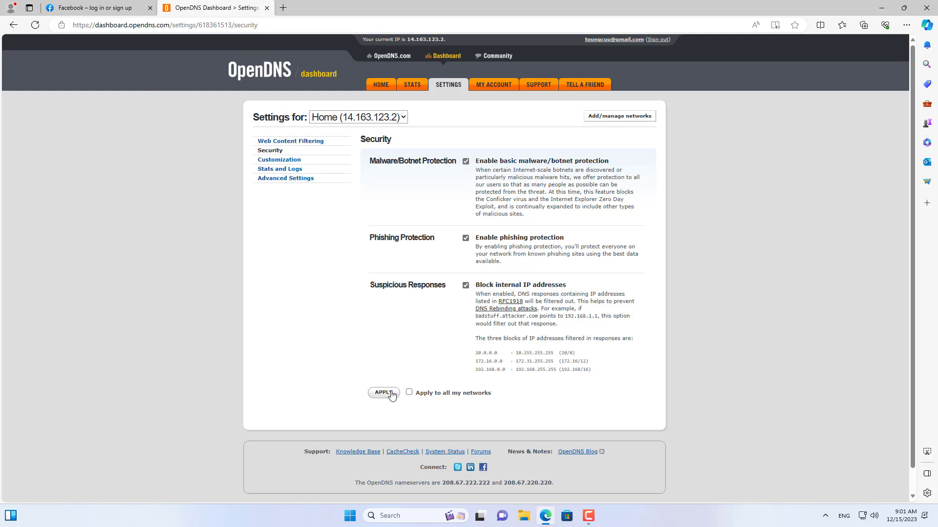
left_click(383, 393)
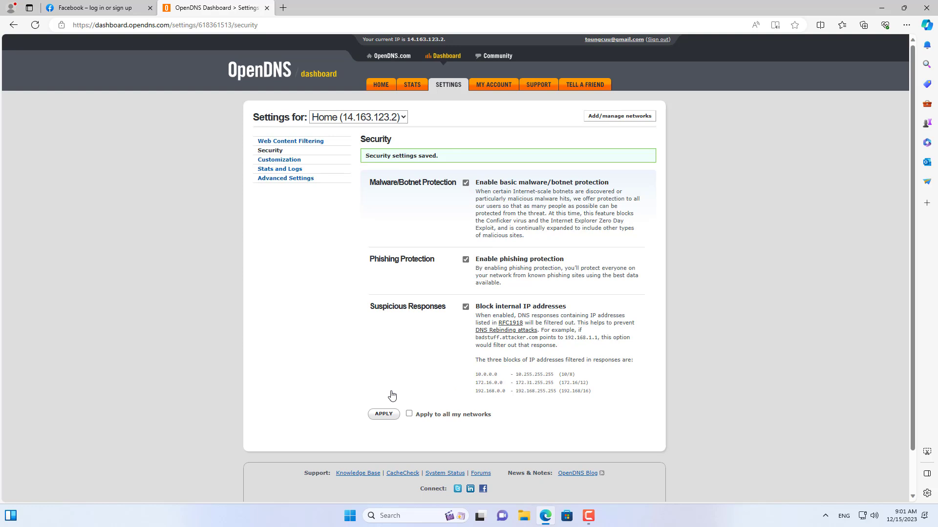
Apply the stats and logs setting and keep Dynamic IP Update enabled in Advanced Settings
left_click(279, 161)
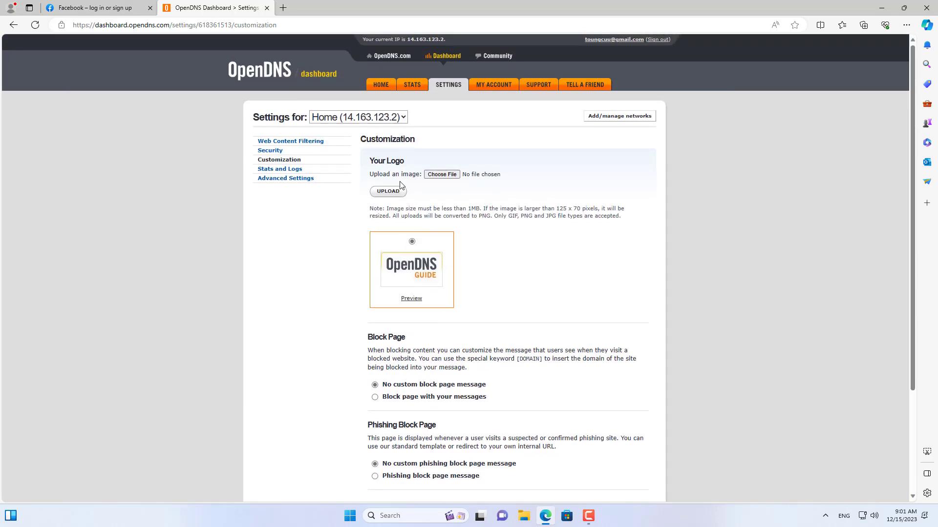
left_click(280, 169)
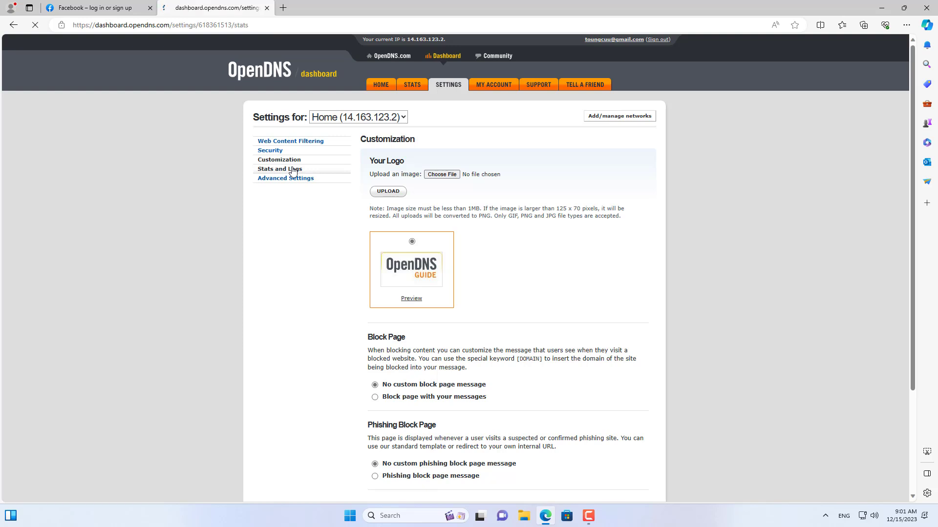
left_click(280, 169)
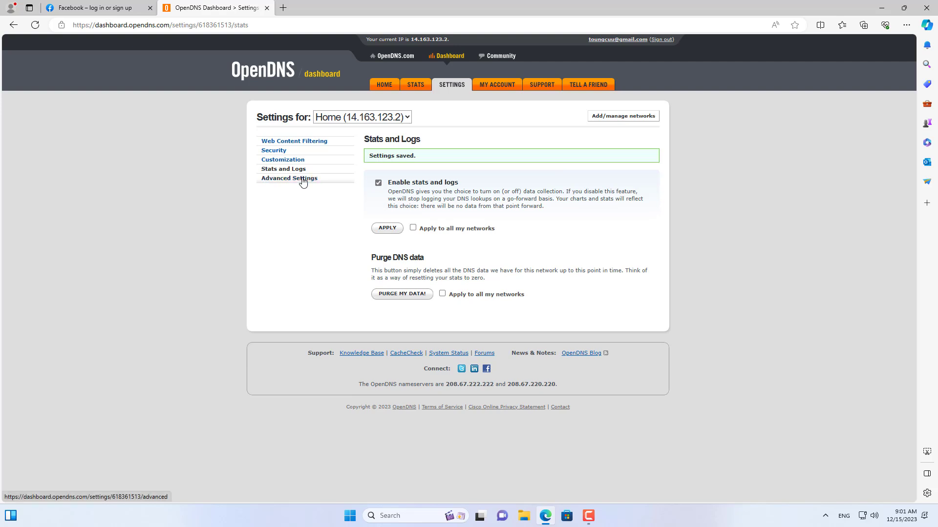
left_click(289, 177)
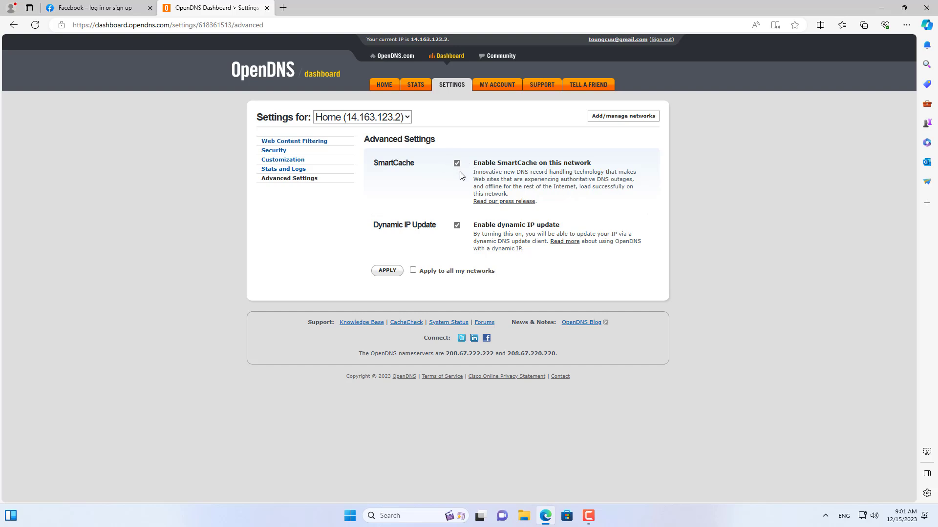
mouse_move(465, 217)
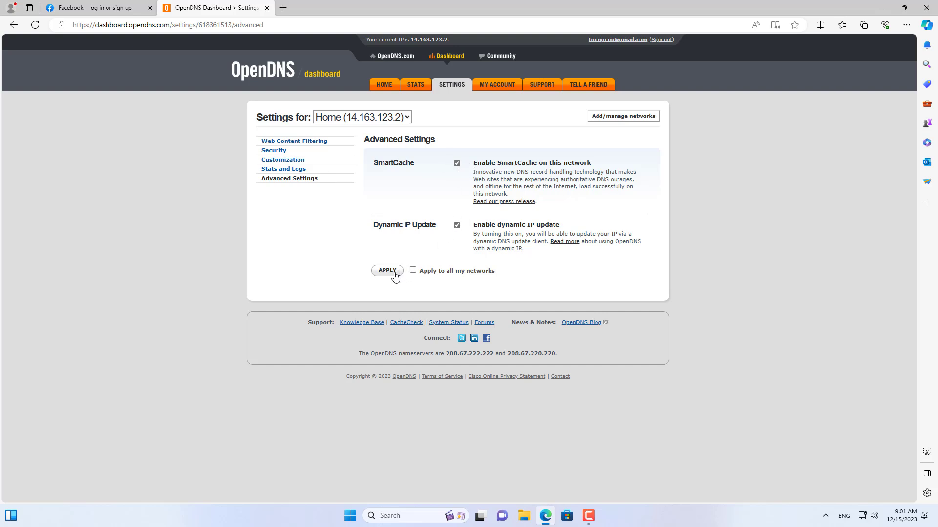
left_click(387, 270)
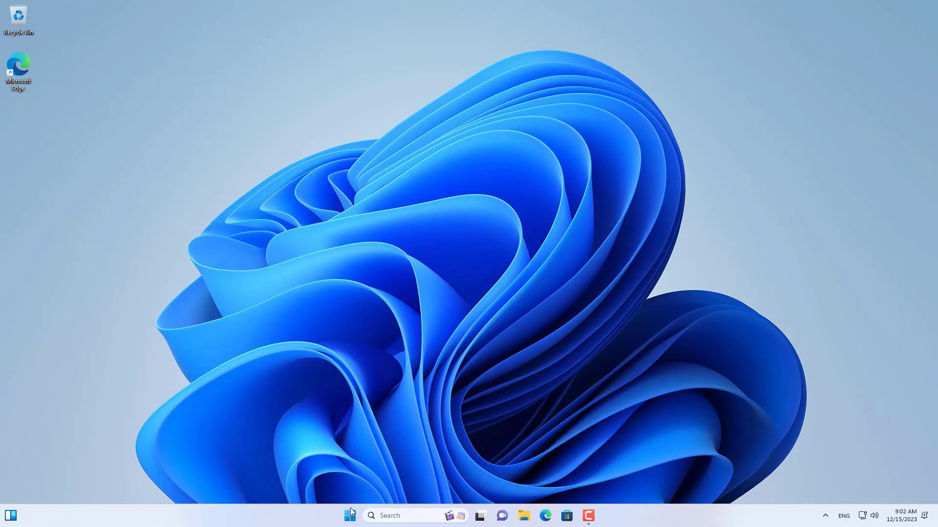
Reach the Ethernet adapter's properties through Network Connections and advanced network settings
right_click(350, 516)
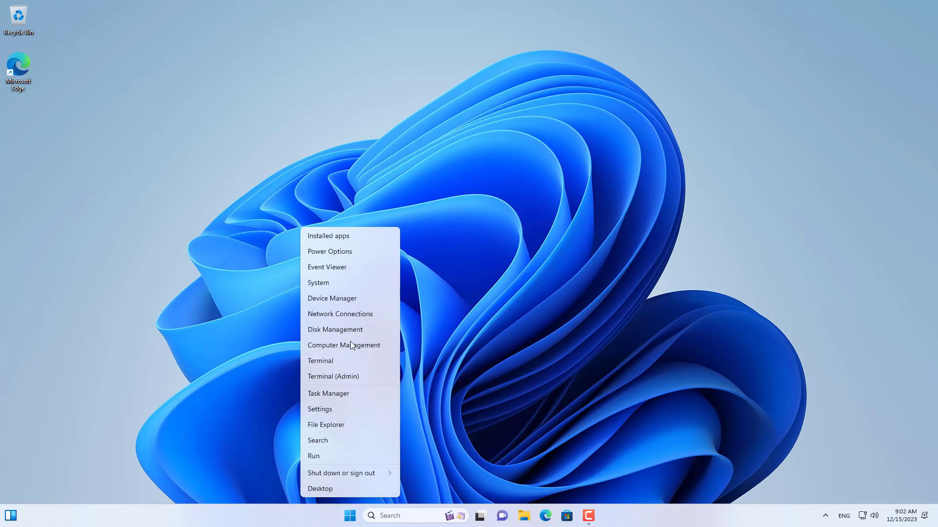
left_click(340, 314)
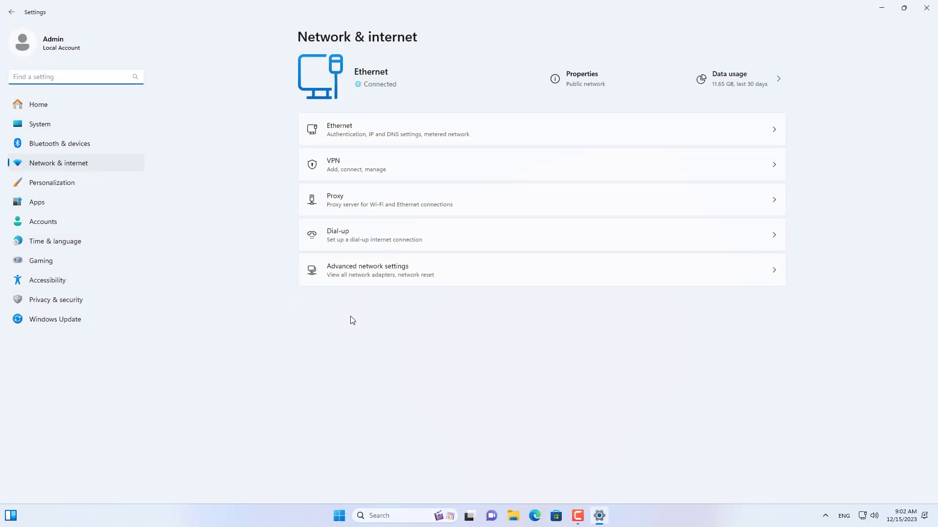
left_click(367, 269)
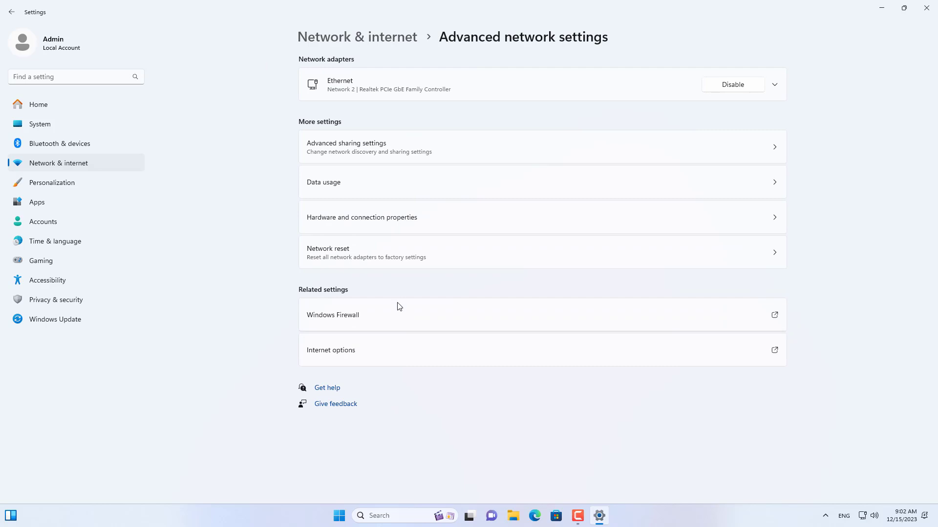
left_click(773, 84)
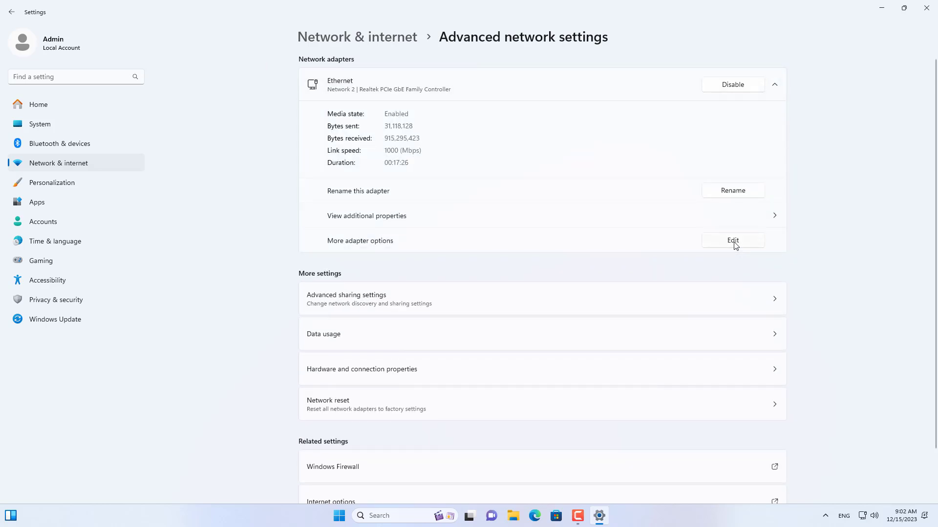
left_click(732, 240)
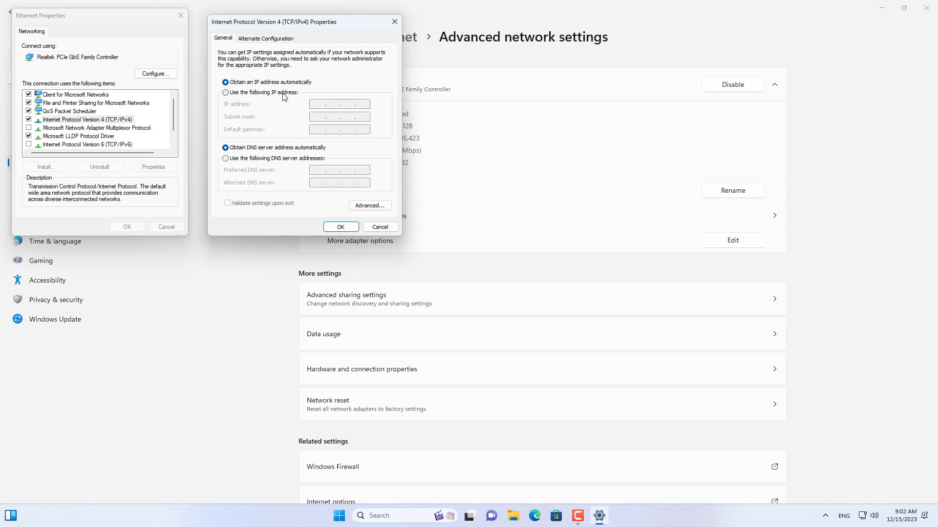
Set the adapter's IPv4 DNS servers to 208.67.222.222 and 208.67.220.220 and confirm
type("208.67.222.222")
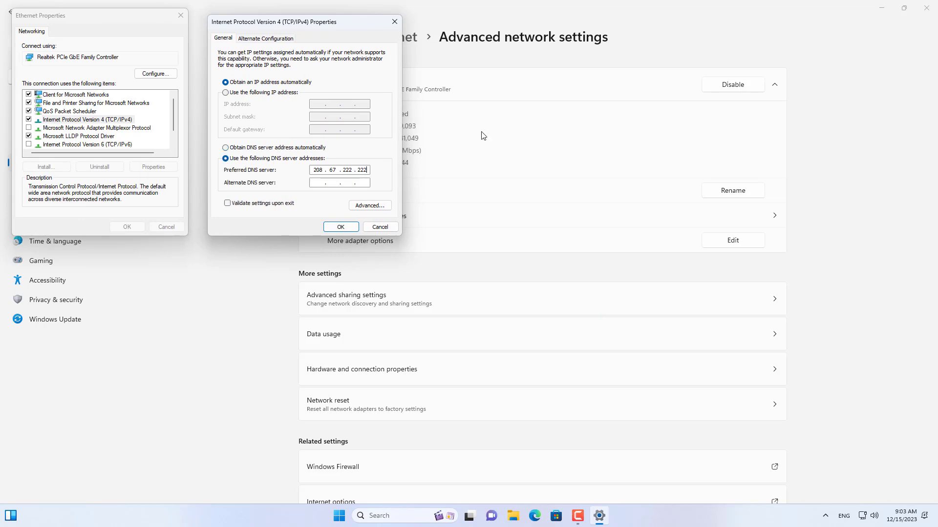
type("208.67.220.220")
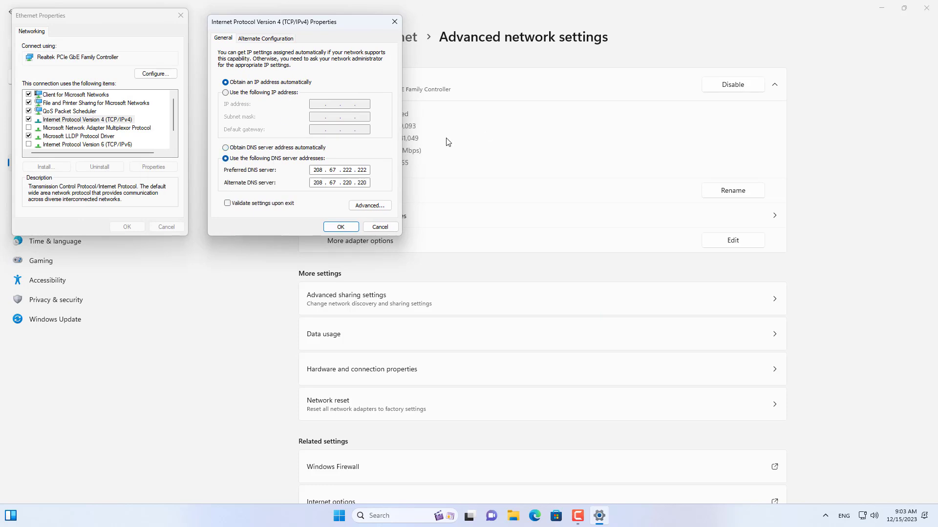
left_click(340, 227)
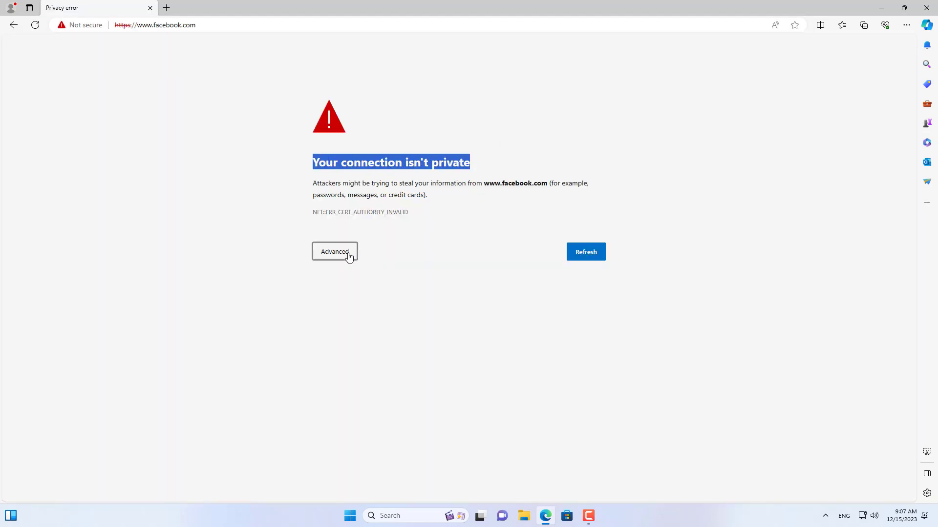
Show the advanced details of facebook.com's privacy error, then head to 192.168.1.1 in a new tab
left_click(334, 251)
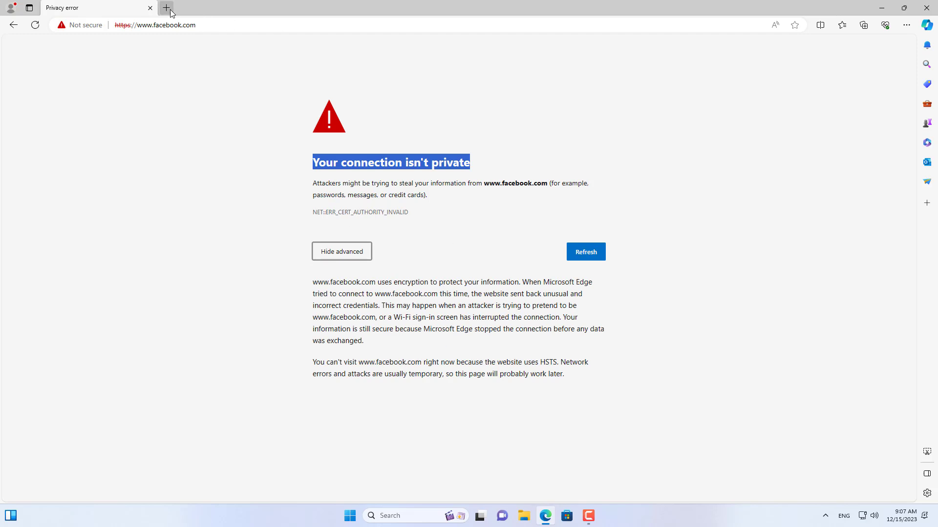
left_click(166, 7)
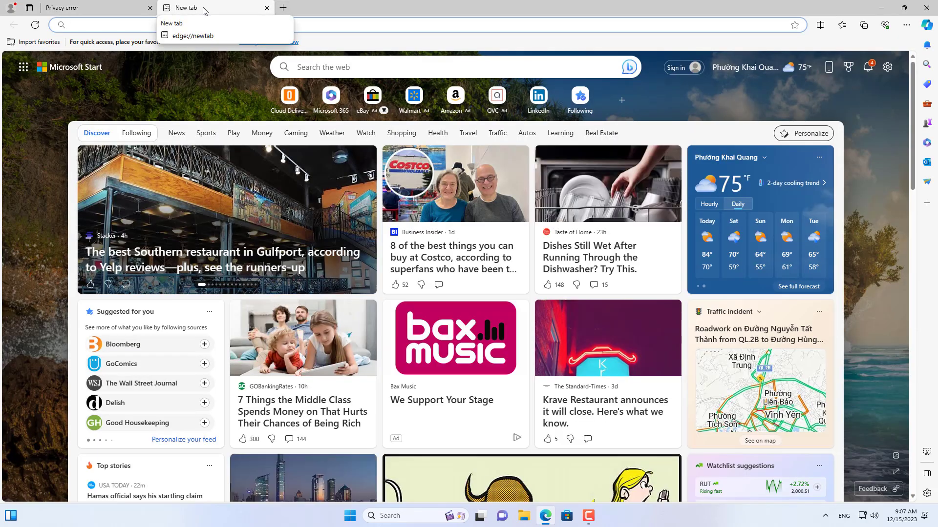
type("192.168.1.1")
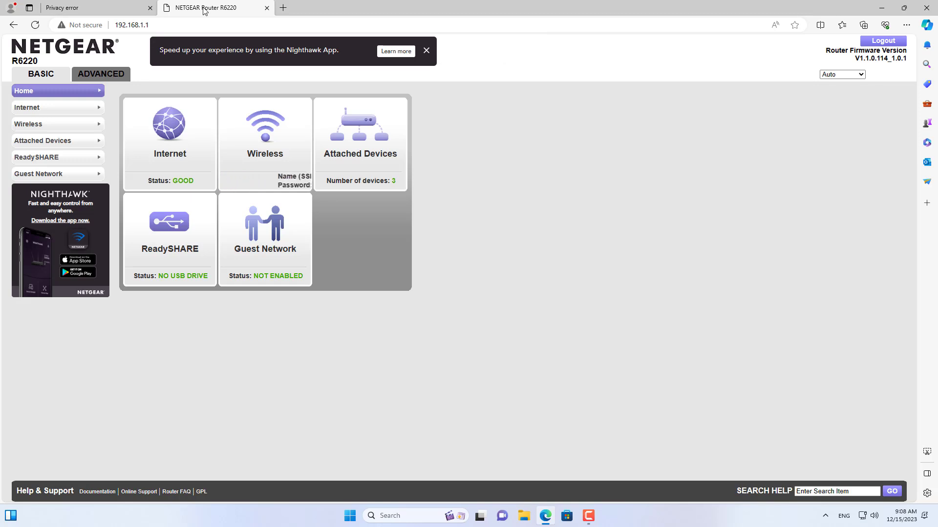
In Internet Setup, use DNS servers 208.67.222.222 and 208.67.220.220 and apply
left_click(27, 108)
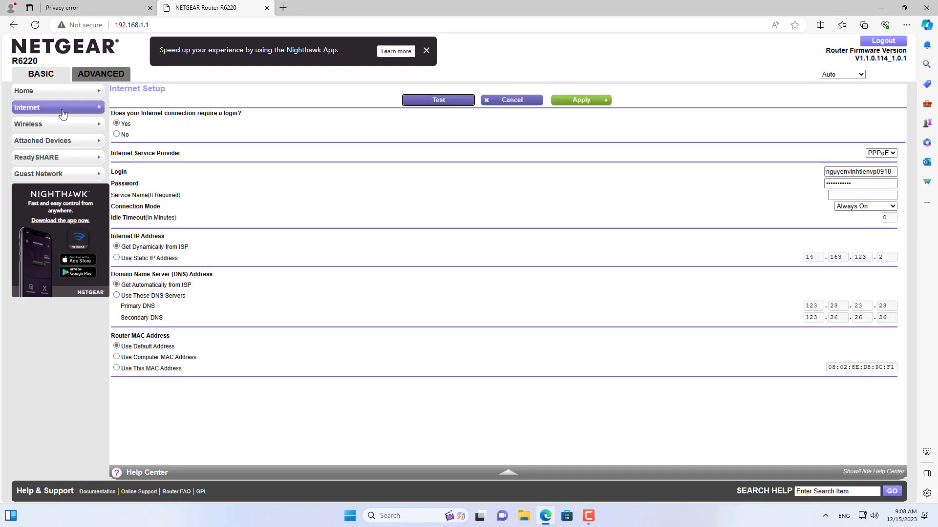
mouse_move(110, 276)
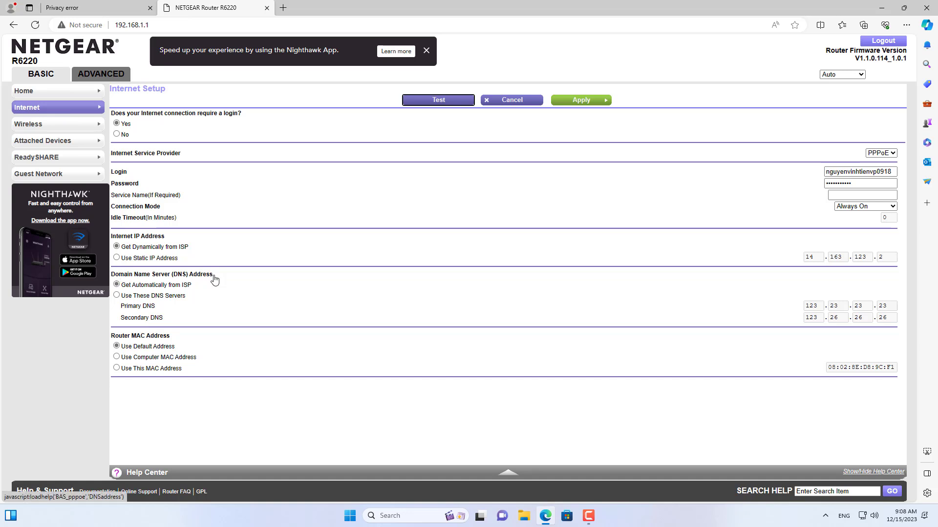
left_click(117, 295)
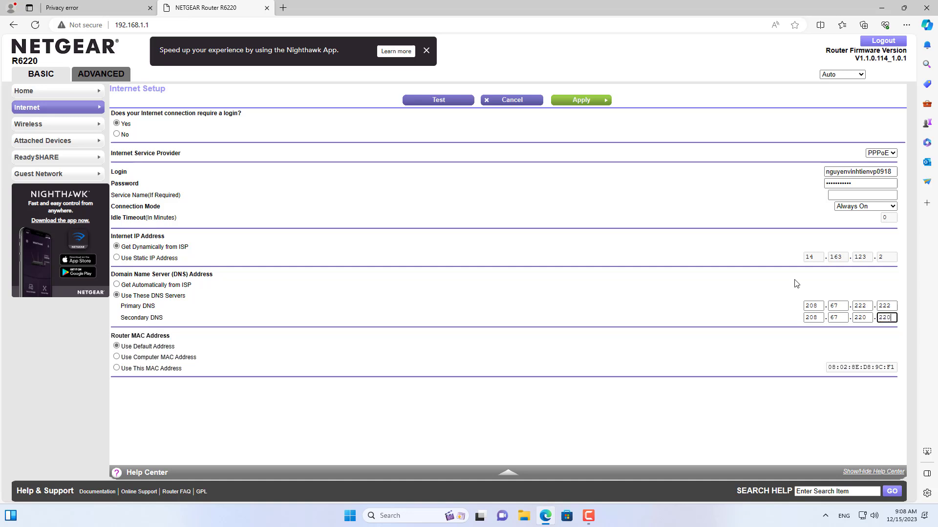
mouse_move(784, 323)
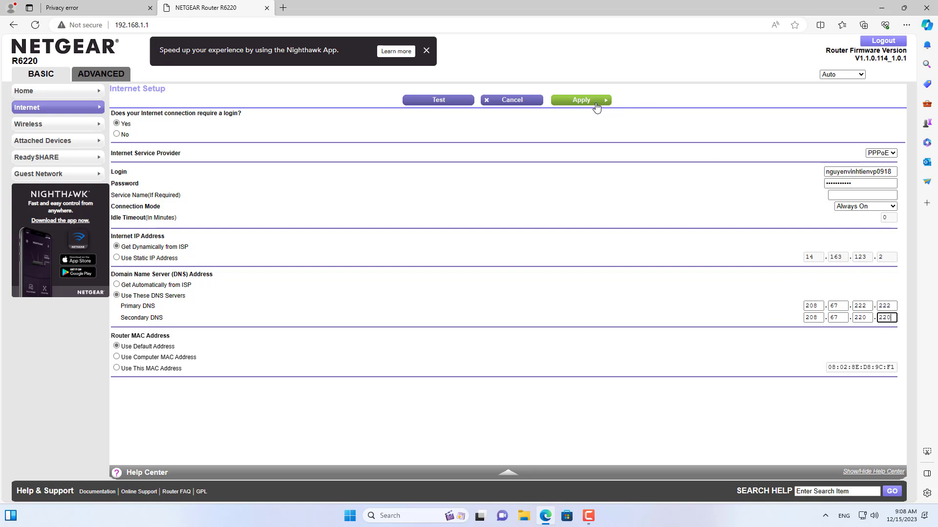
left_click(579, 100)
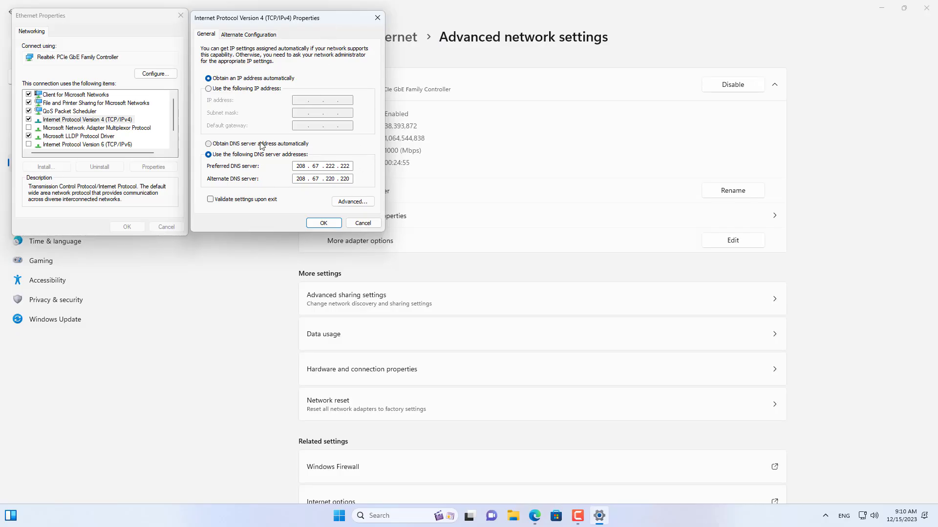
Close the IPv4 and Ethernet properties dialogs
left_click(324, 223)
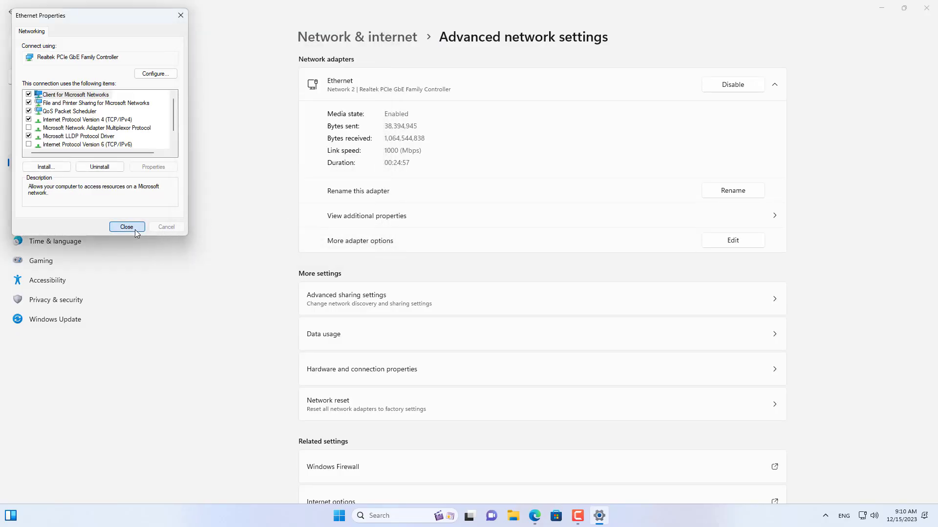
left_click(126, 227)
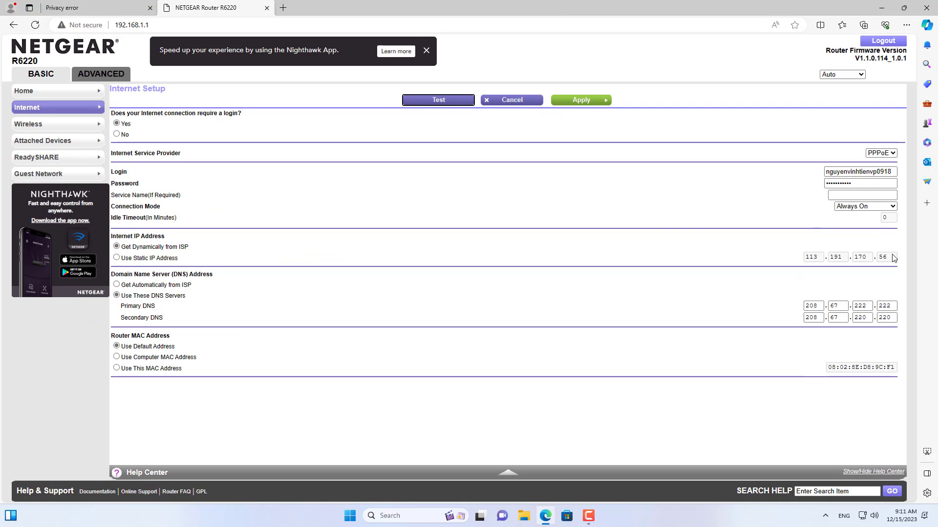
left_click(332, 8)
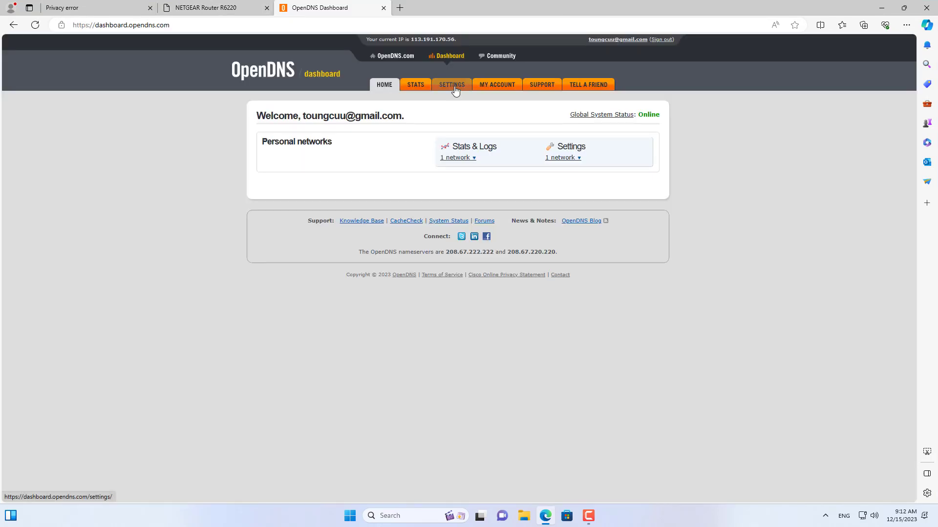
left_click(451, 84)
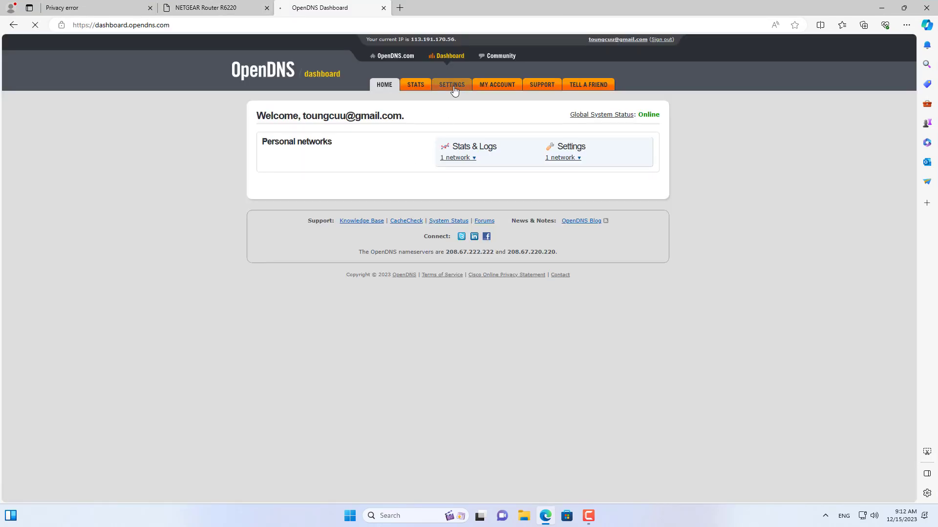
left_click(451, 84)
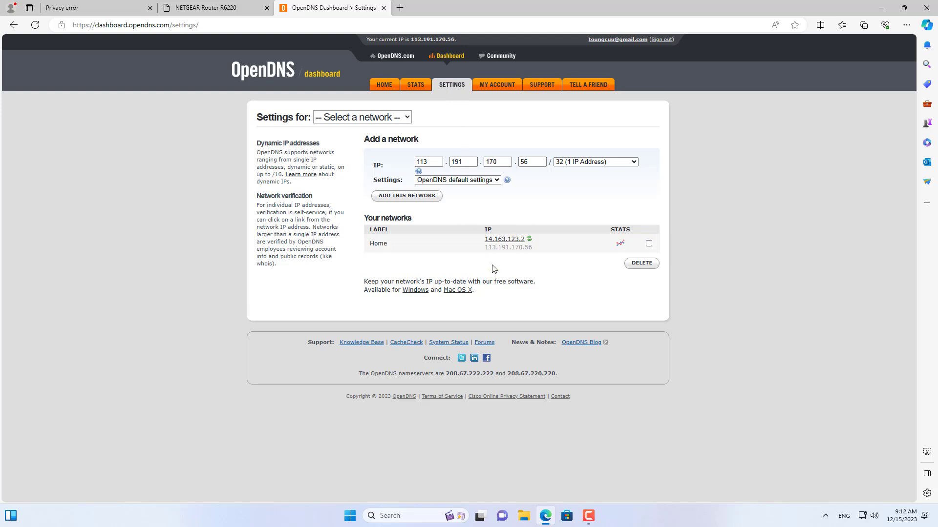
mouse_move(536, 273)
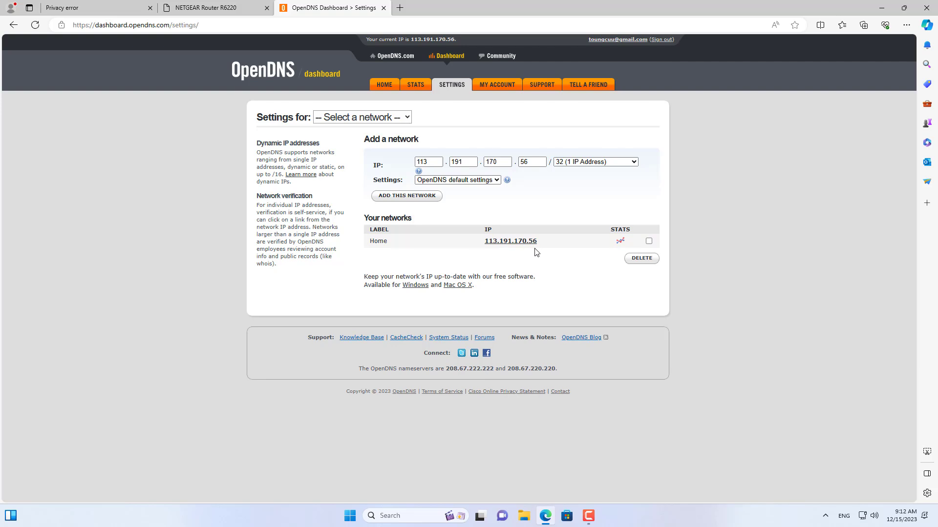
left_click(542, 84)
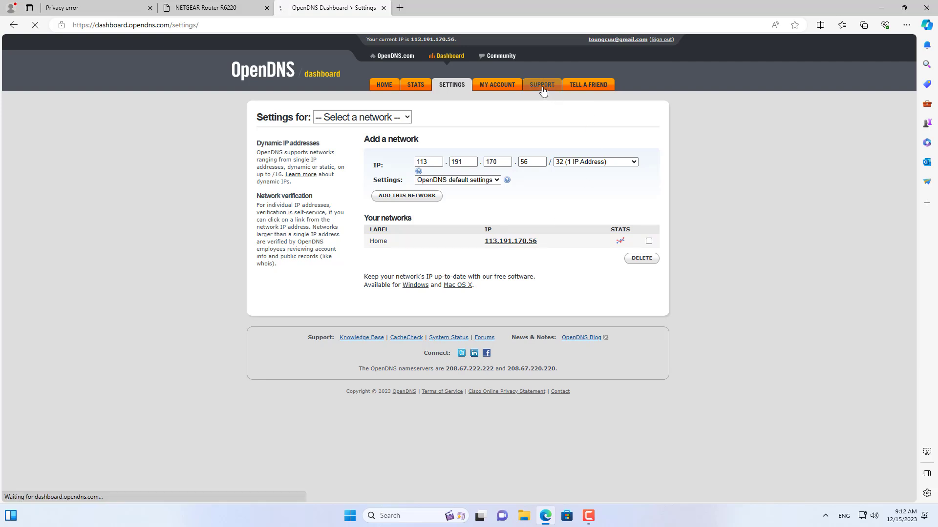
Download the Windows OpenDNS Updater, keeping it despite the warning, and launch its installer
left_click(540, 84)
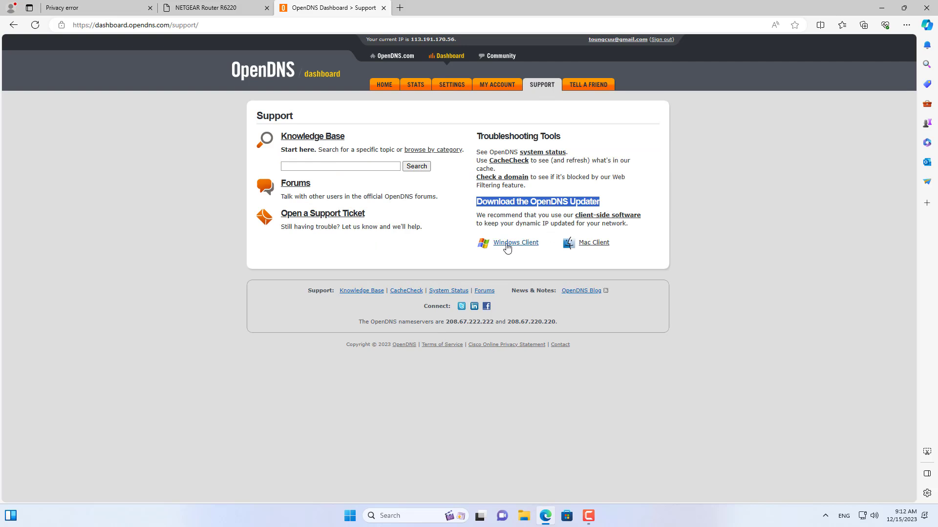
left_click(514, 242)
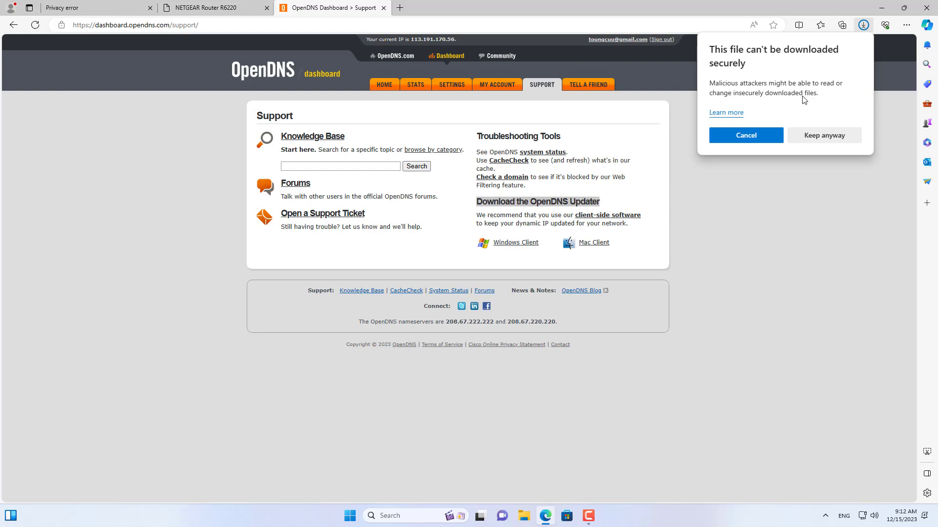
left_click(822, 134)
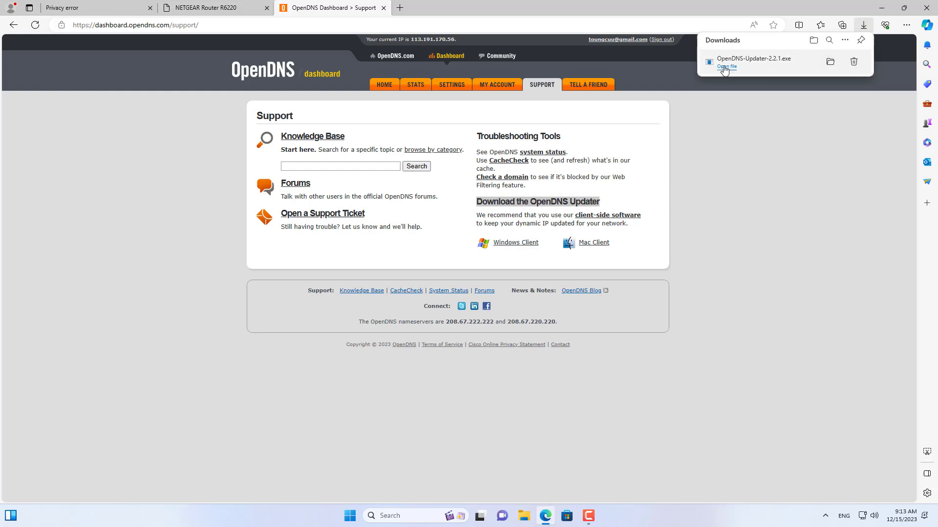
left_click(726, 67)
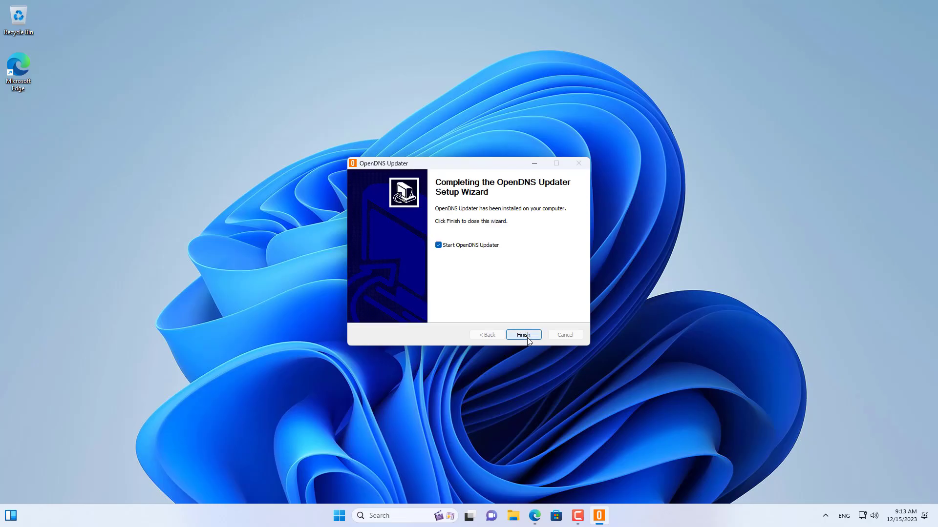
left_click(522, 334)
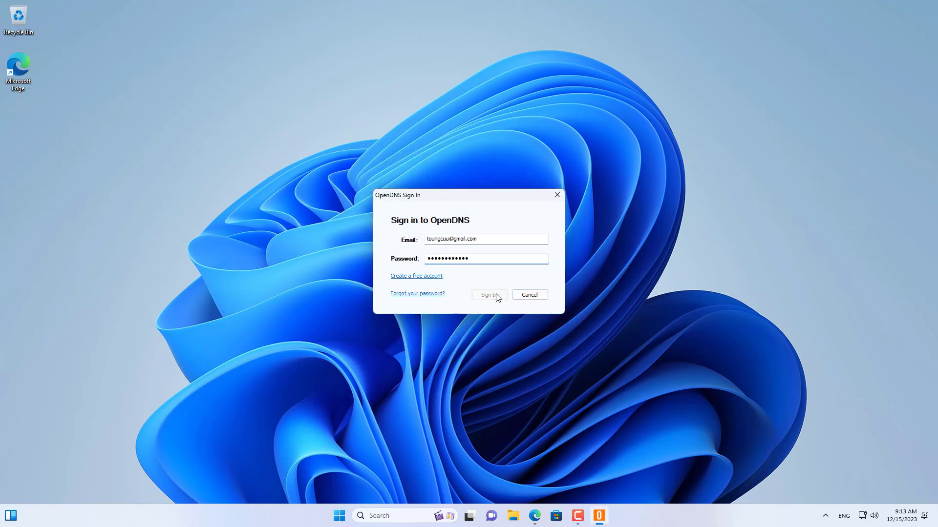
left_click(487, 295)
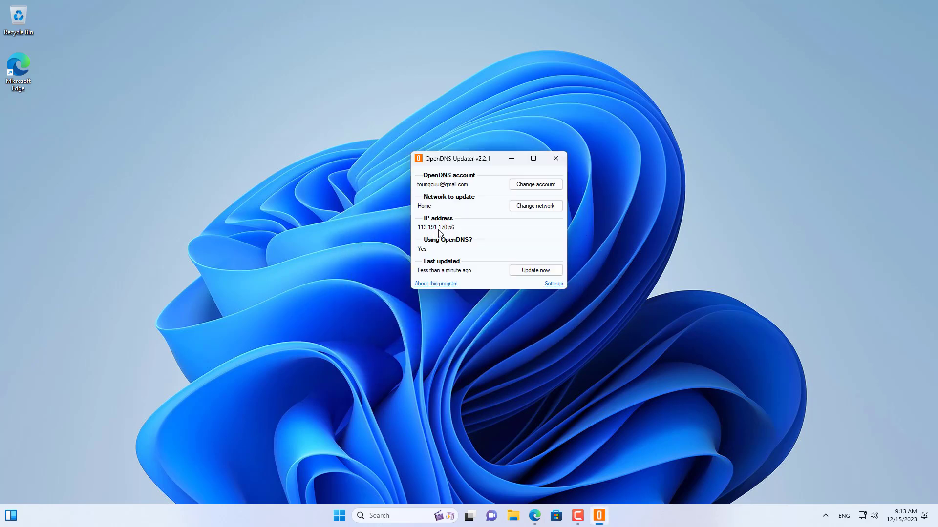
left_click(534, 269)
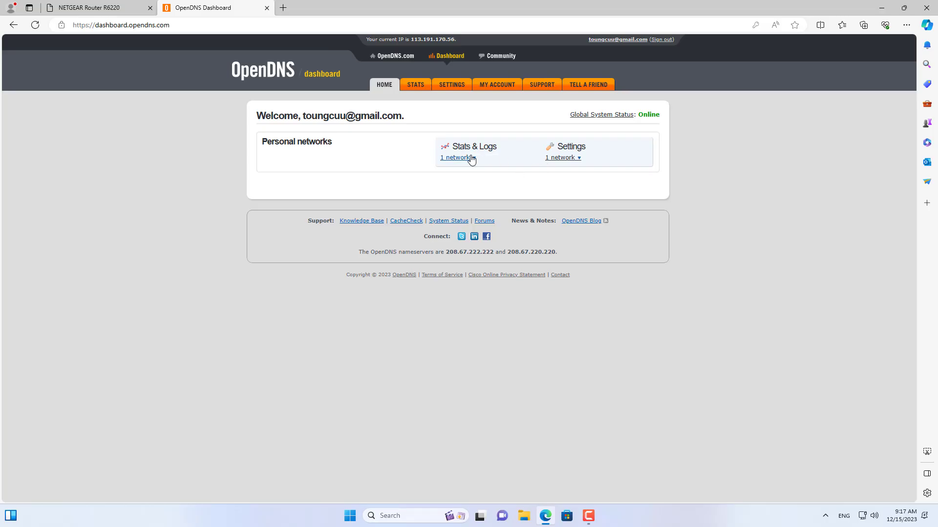
left_click(456, 157)
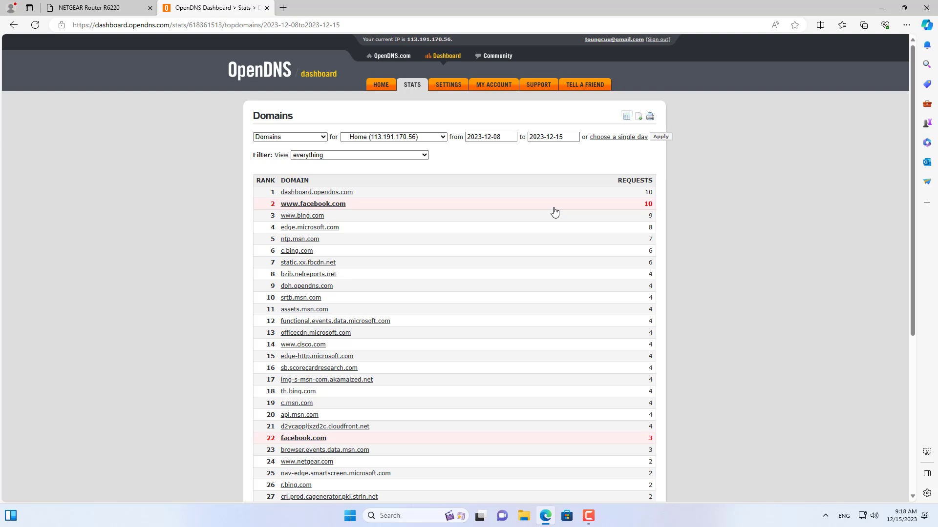
mouse_move(754, 200)
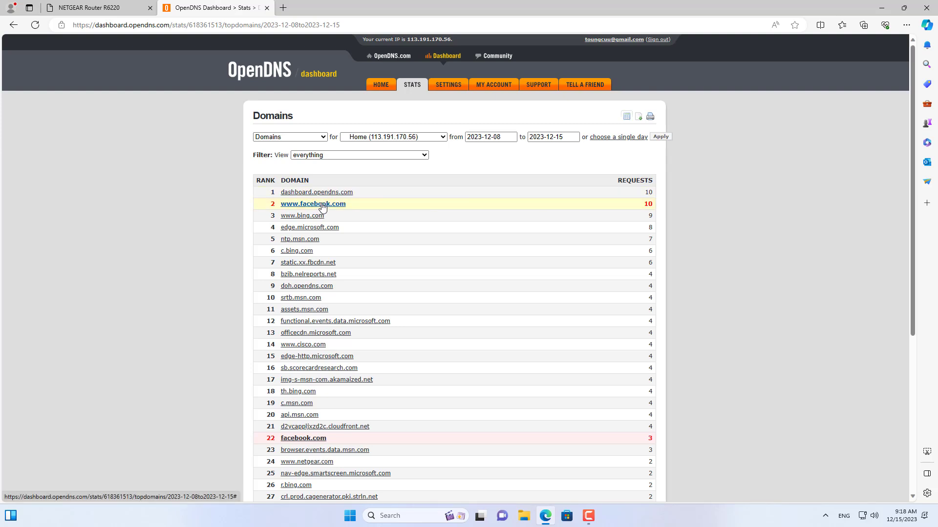
left_click(313, 204)
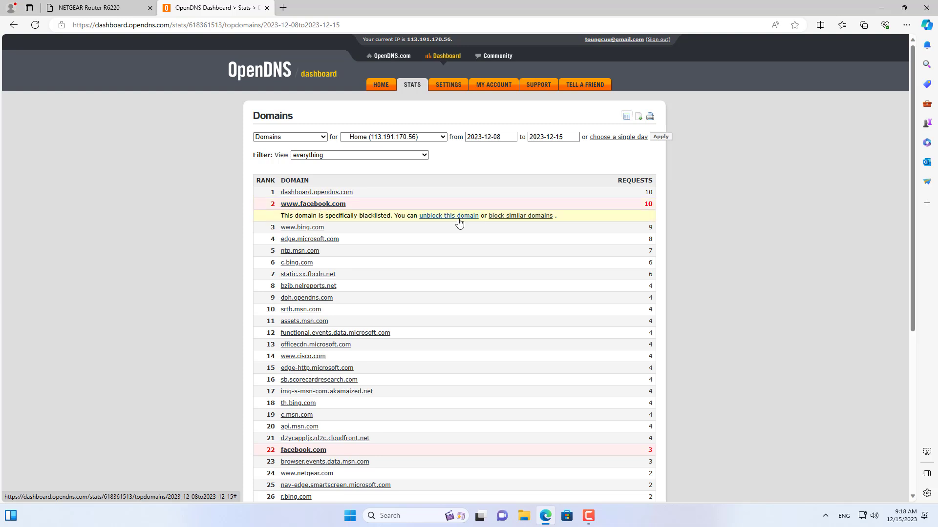
mouse_move(523, 220)
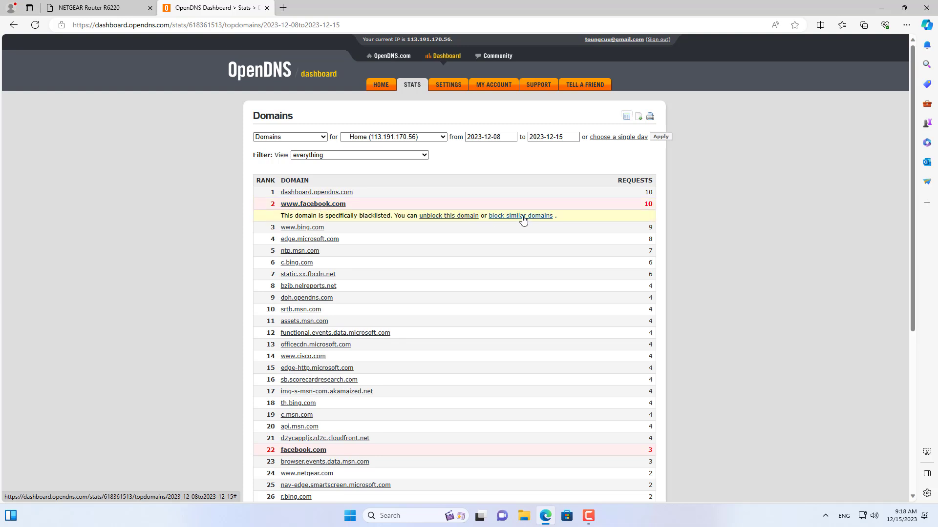
left_click(520, 215)
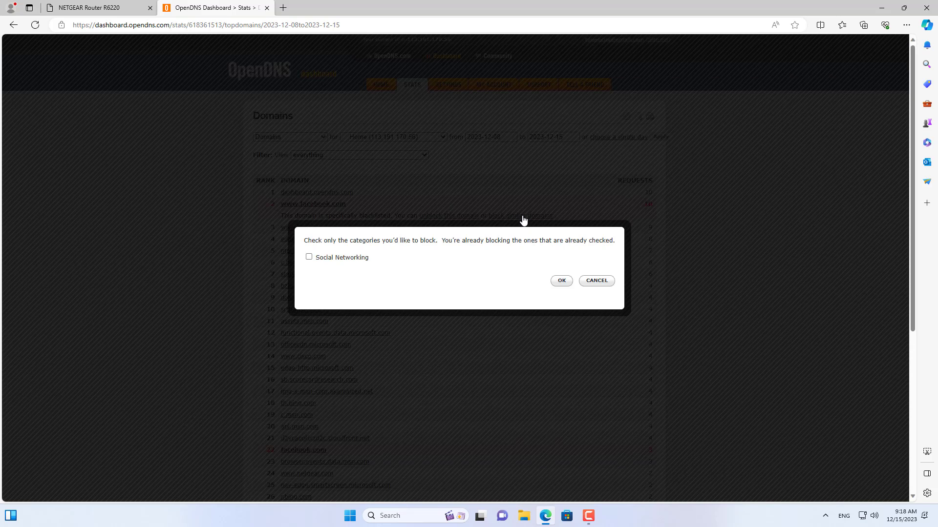
mouse_move(352, 260)
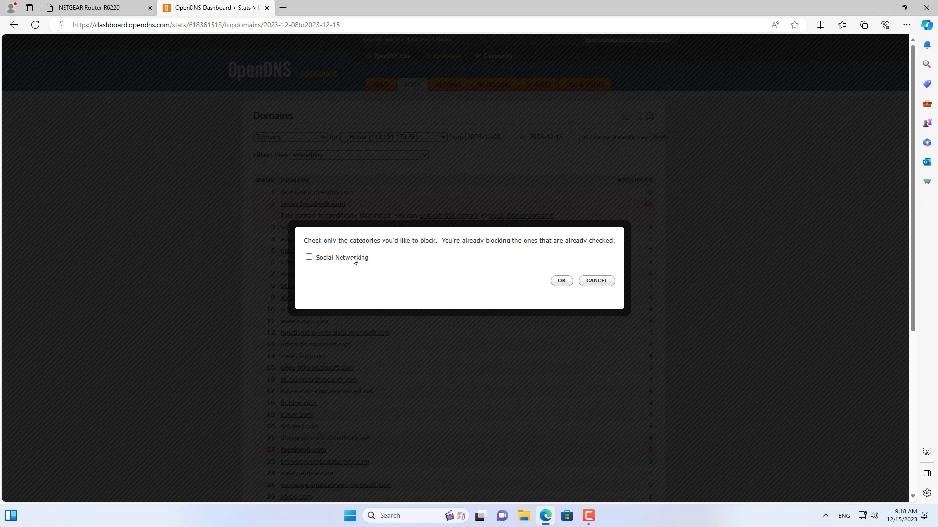
left_click(309, 257)
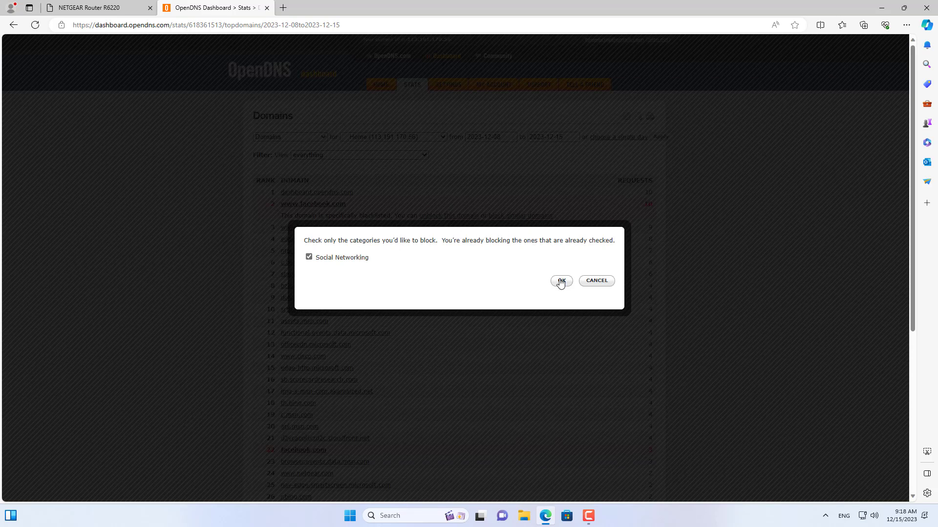
left_click(561, 281)
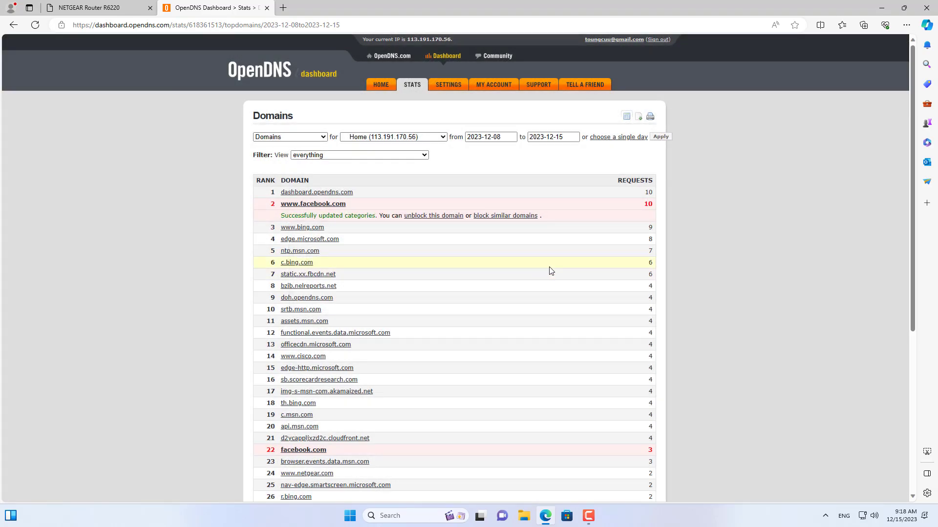
scroll("down", 3)
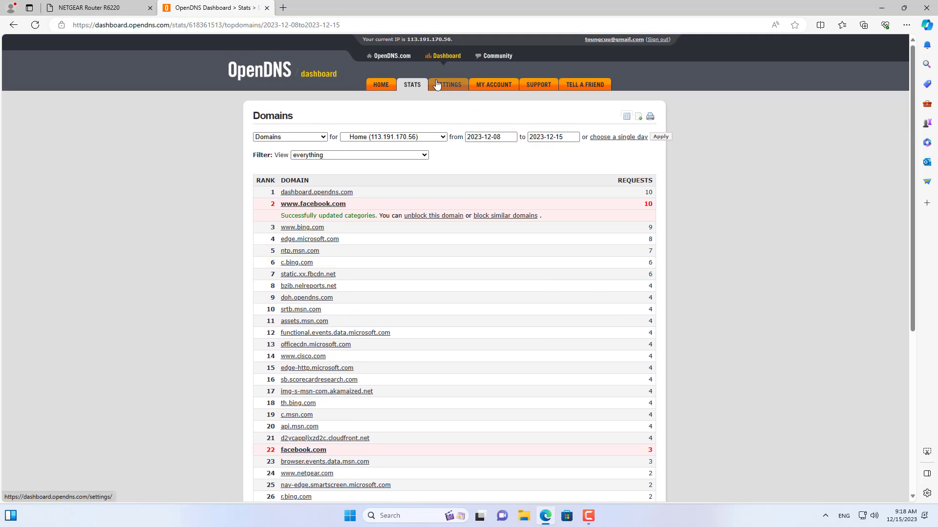
Review the Home network's Web Content Filtering showing Social Networking among custom blocked categories
left_click(448, 84)
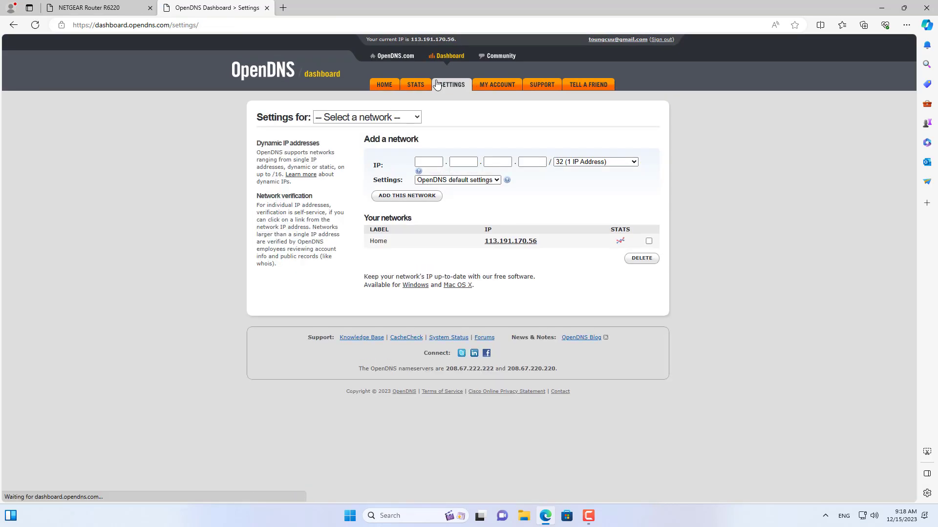
mouse_move(510, 242)
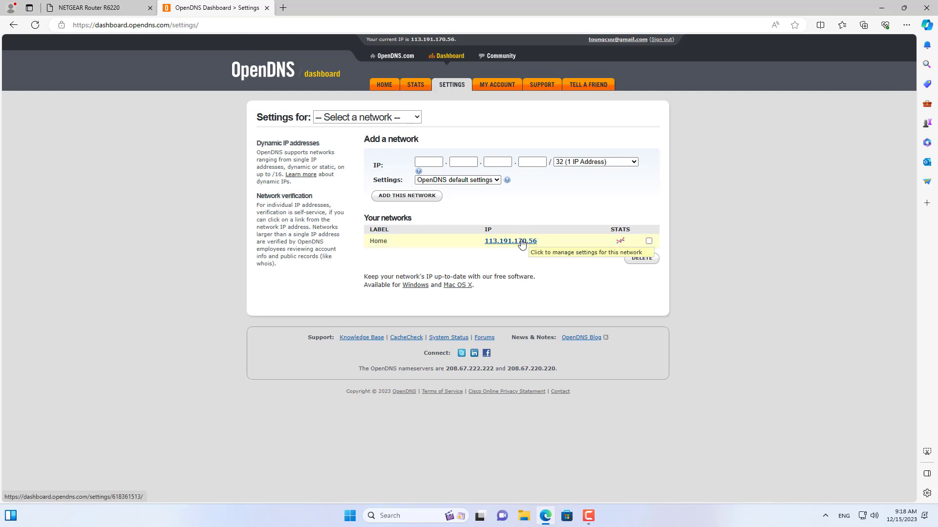
mouse_move(406, 132)
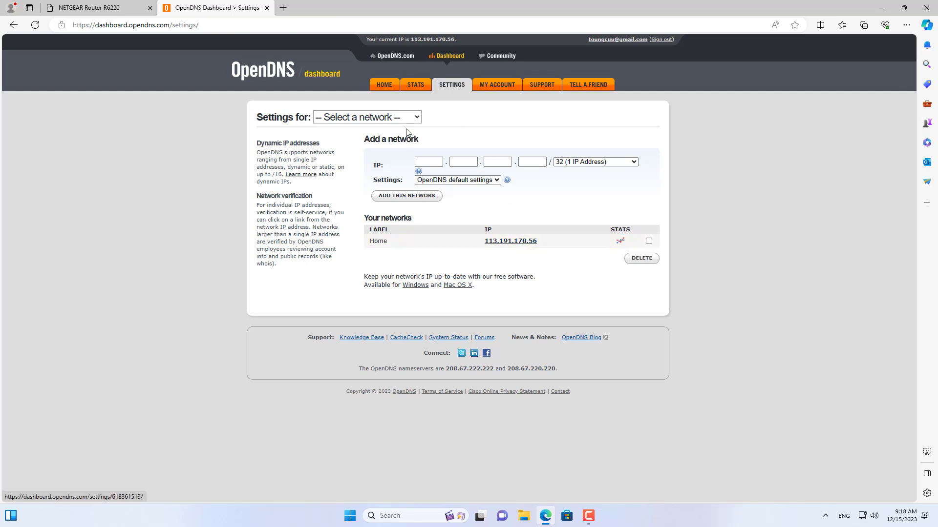
left_click(366, 116)
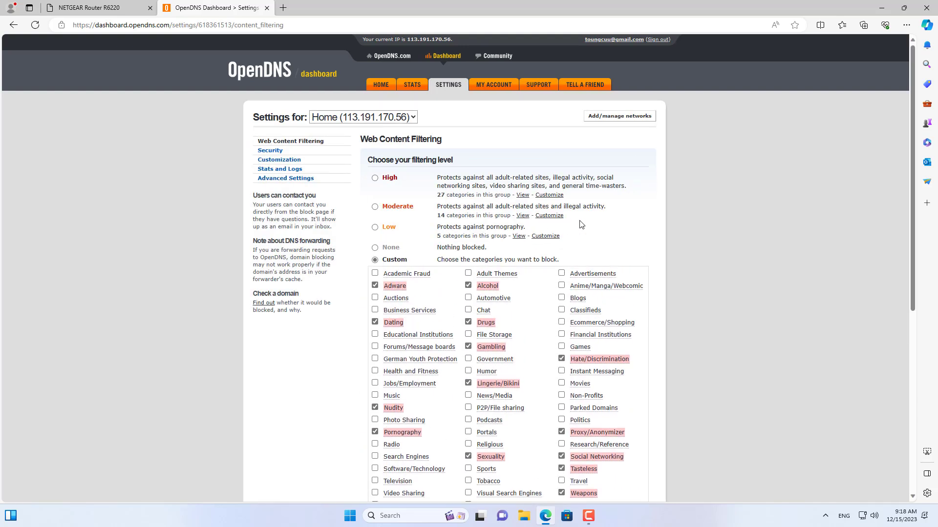
mouse_move(635, 224)
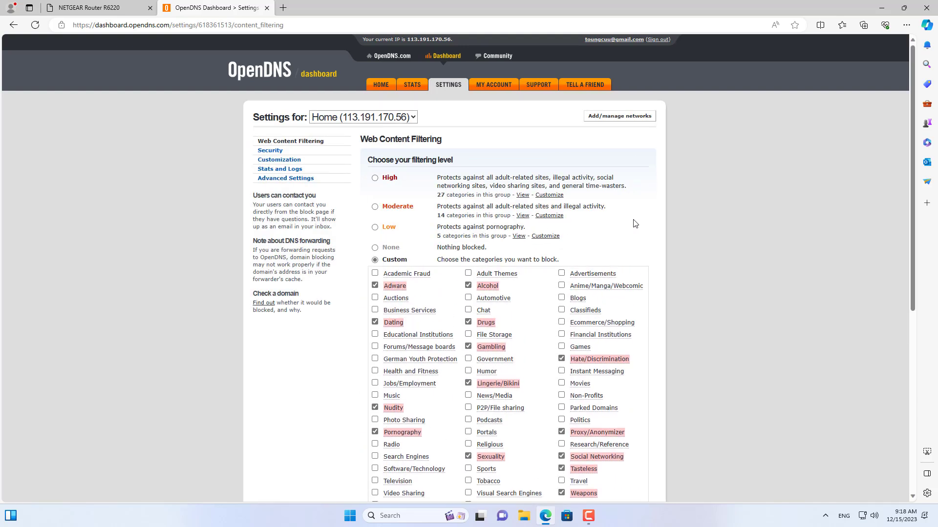
scroll("down", 3)
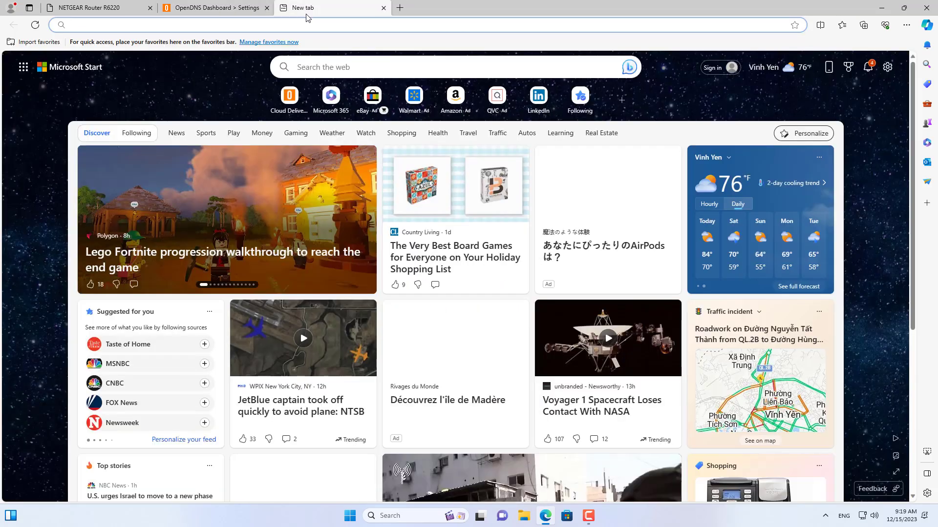
Visit facebook.com and expand the Advanced details of its connection-isn't-private error
type("facebook.com")
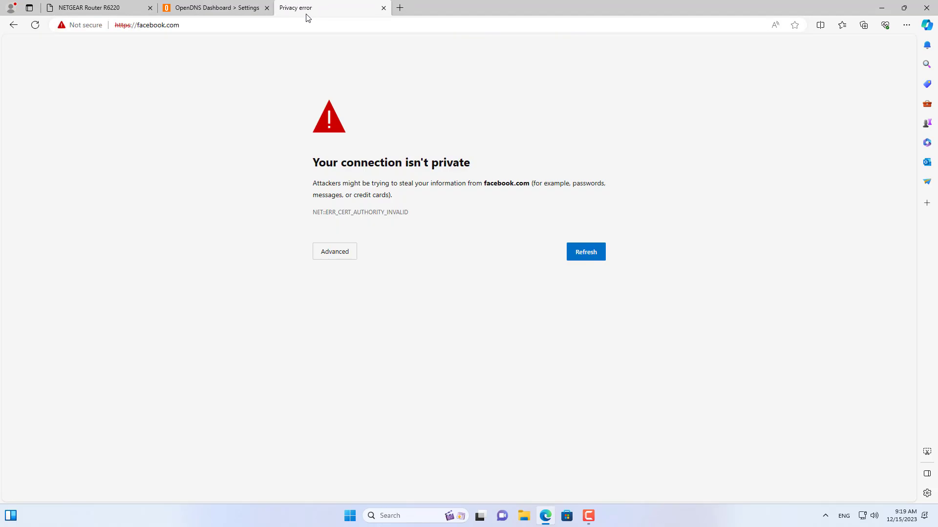
mouse_move(334, 251)
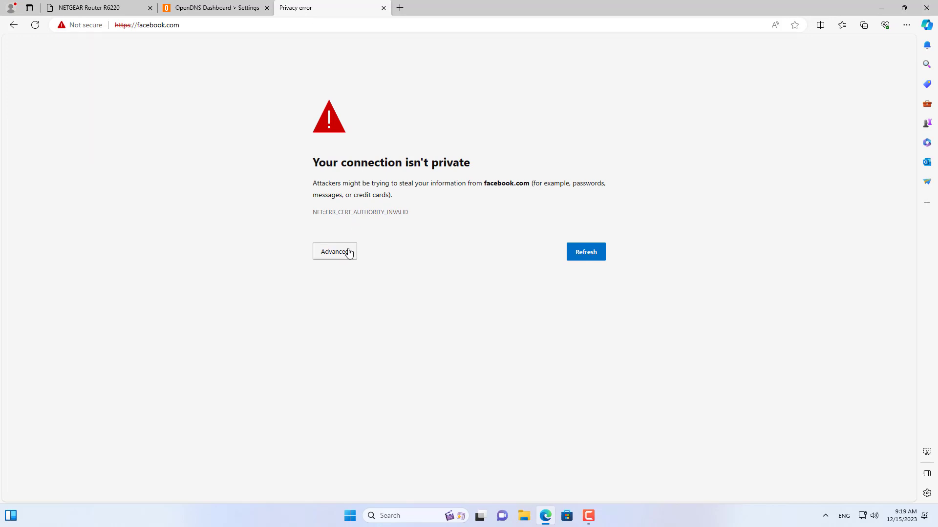
left_click(334, 251)
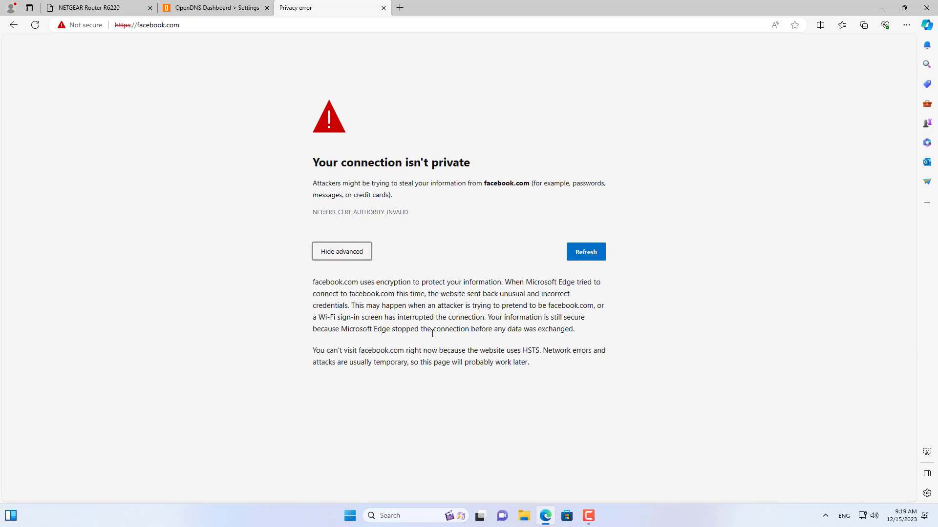